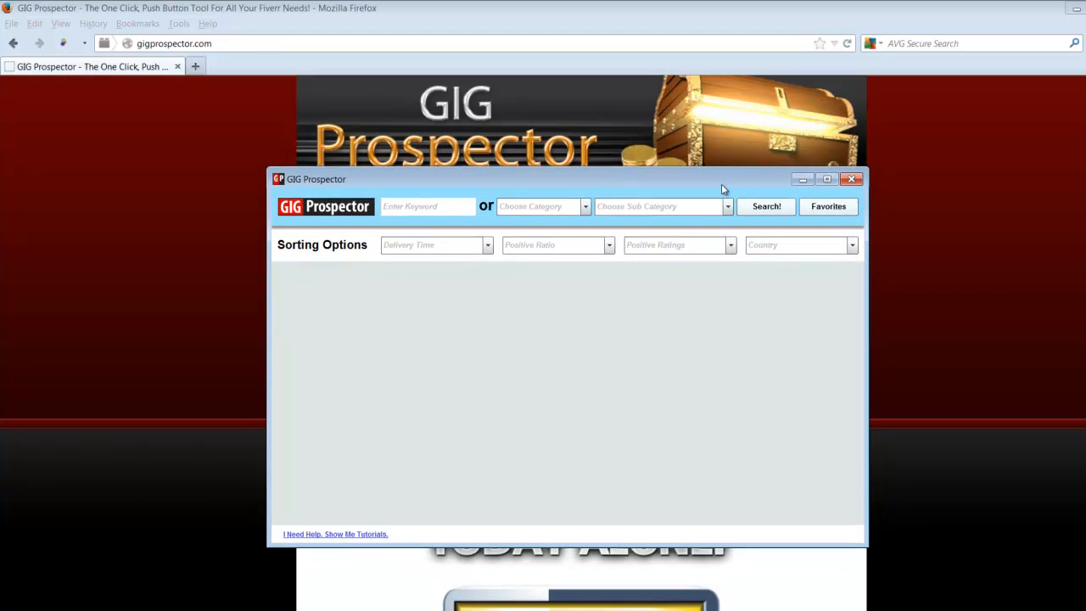
Maximize GIG Prospector and enter "short stories" as the search keyword.
click(428, 207)
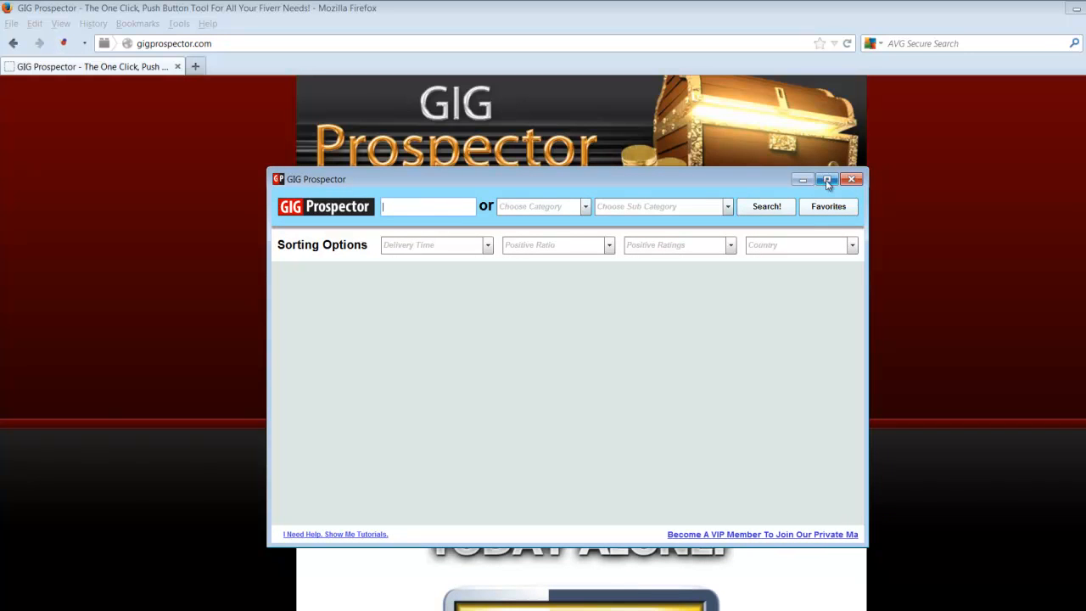
click(828, 180)
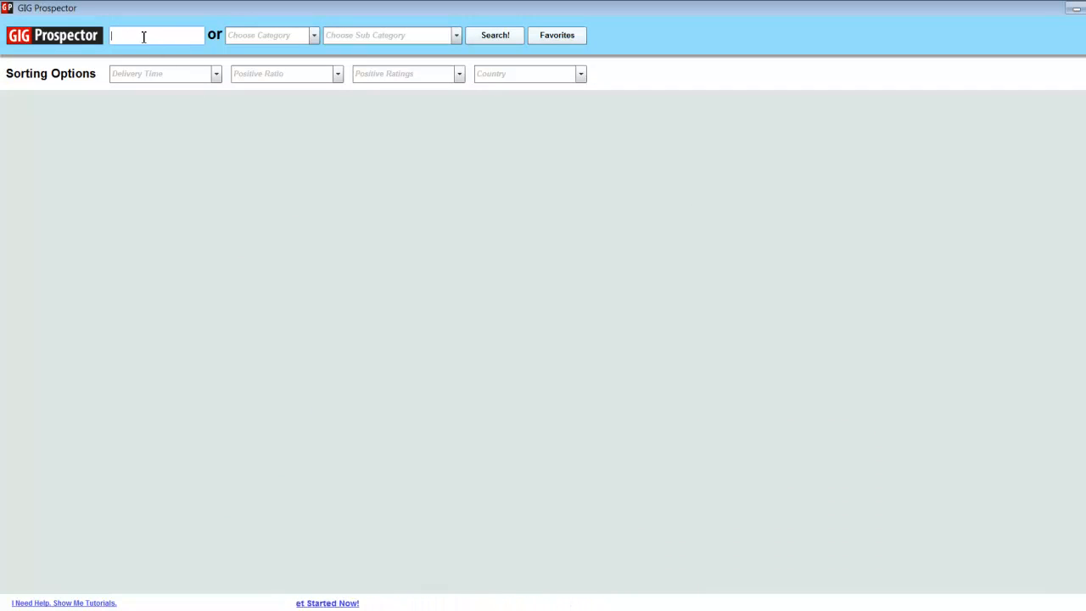
text(short stories)
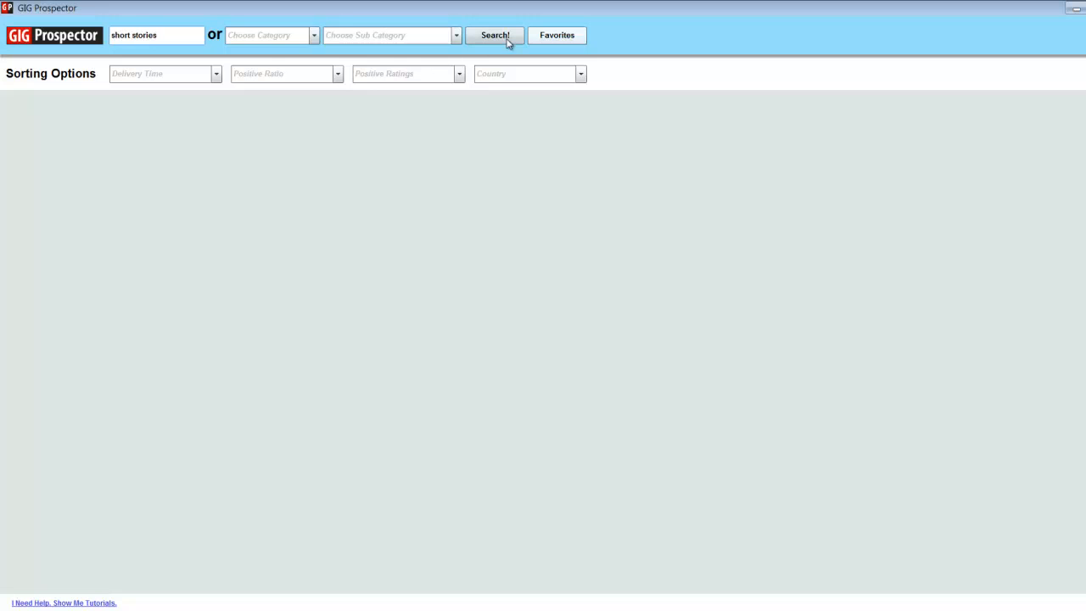
Run the "short stories" search to fill the grid with matching Fiverr gigs.
click(496, 34)
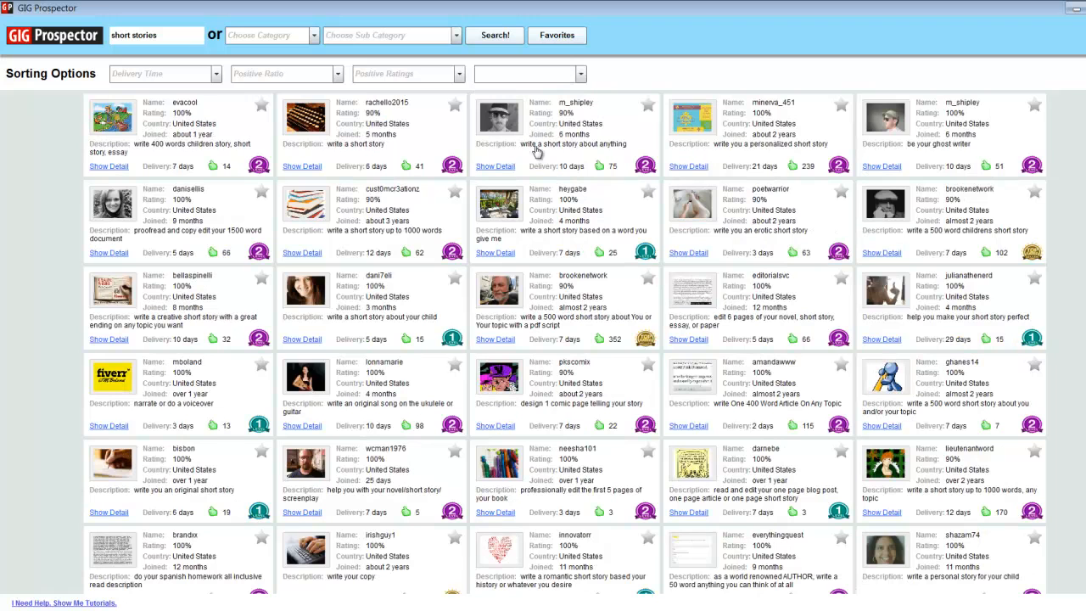
mouse_move(227, 129)
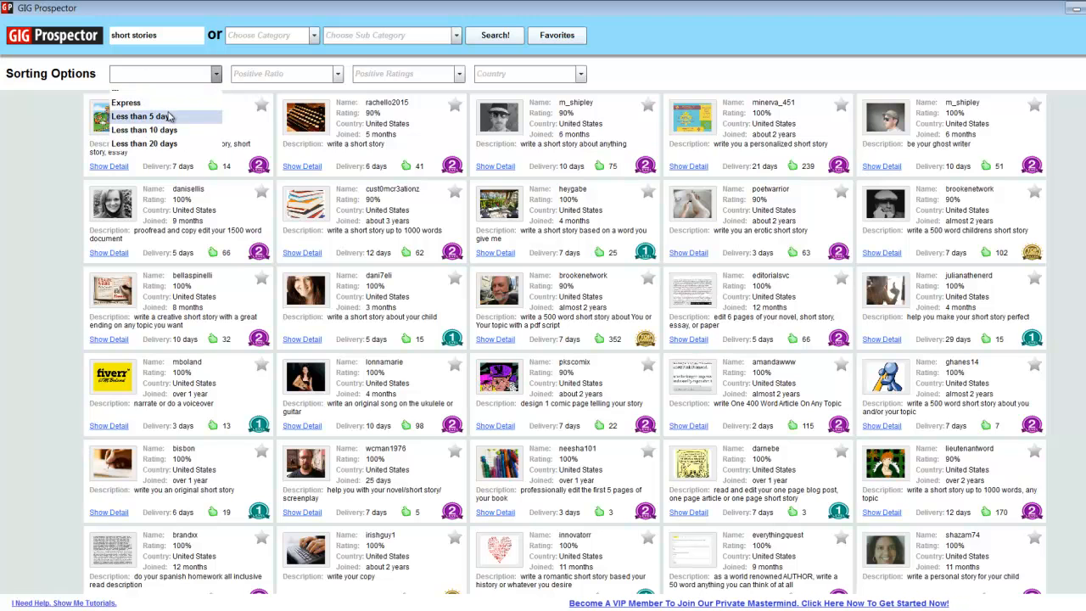
mouse_move(156, 142)
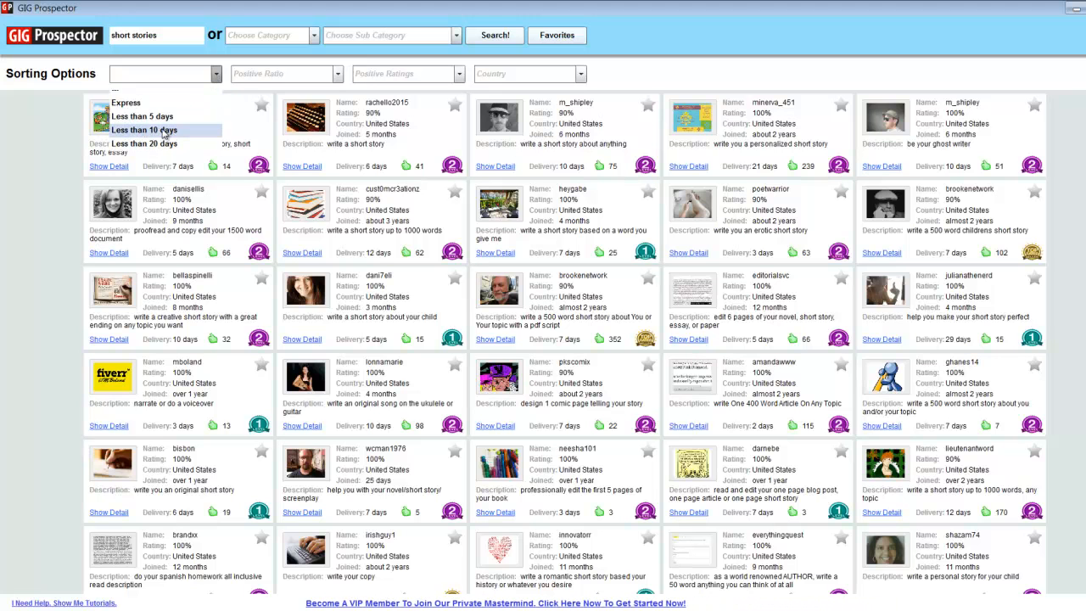
Filter to delivery in less than 10 days and 100% positive sellers.
click(142, 129)
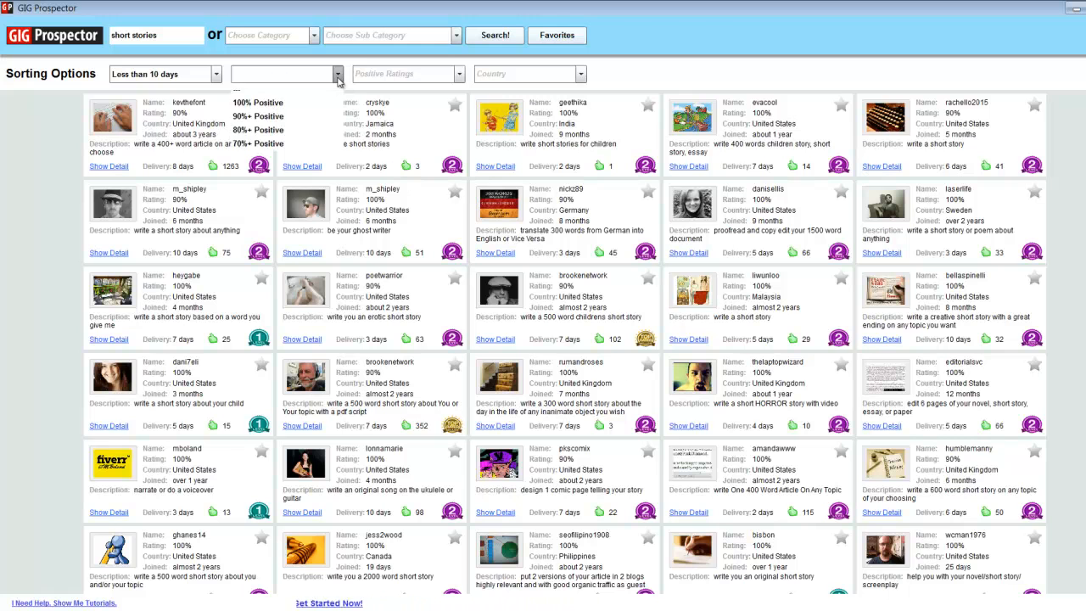
click(338, 75)
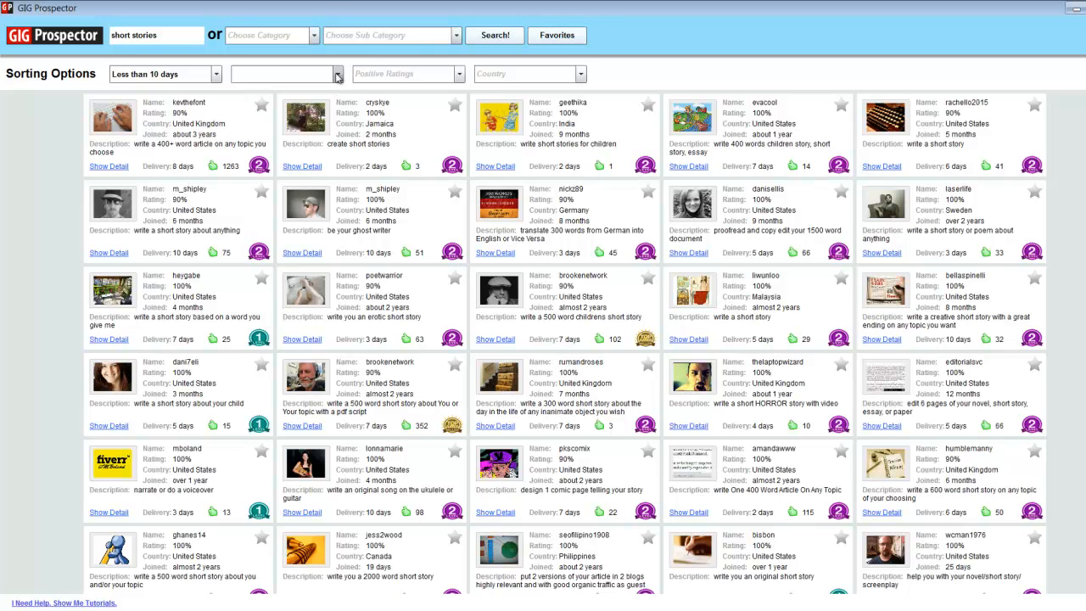
click(286, 75)
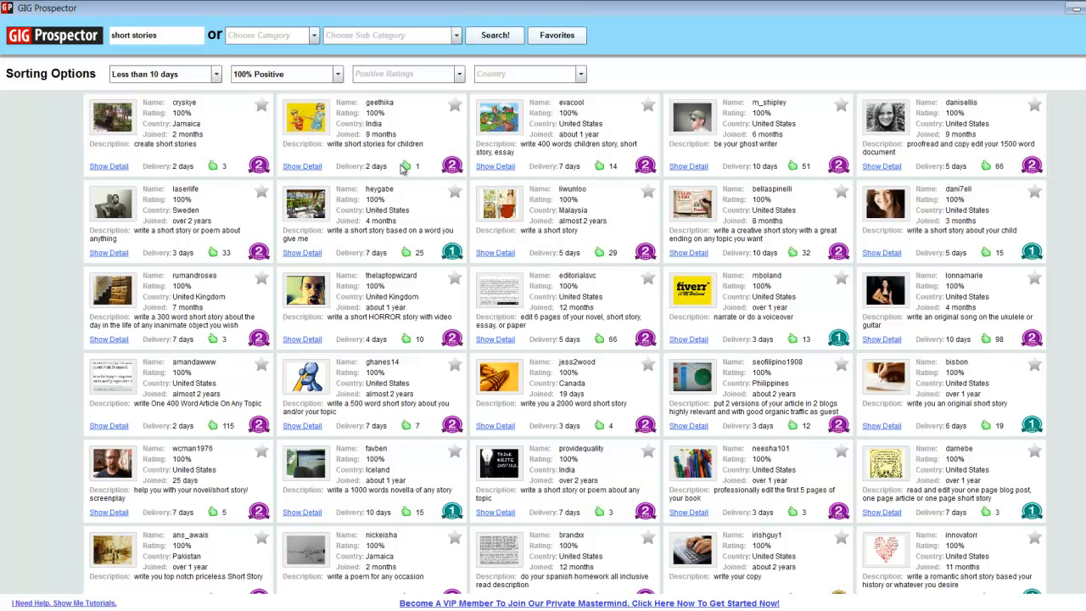
mouse_move(597, 261)
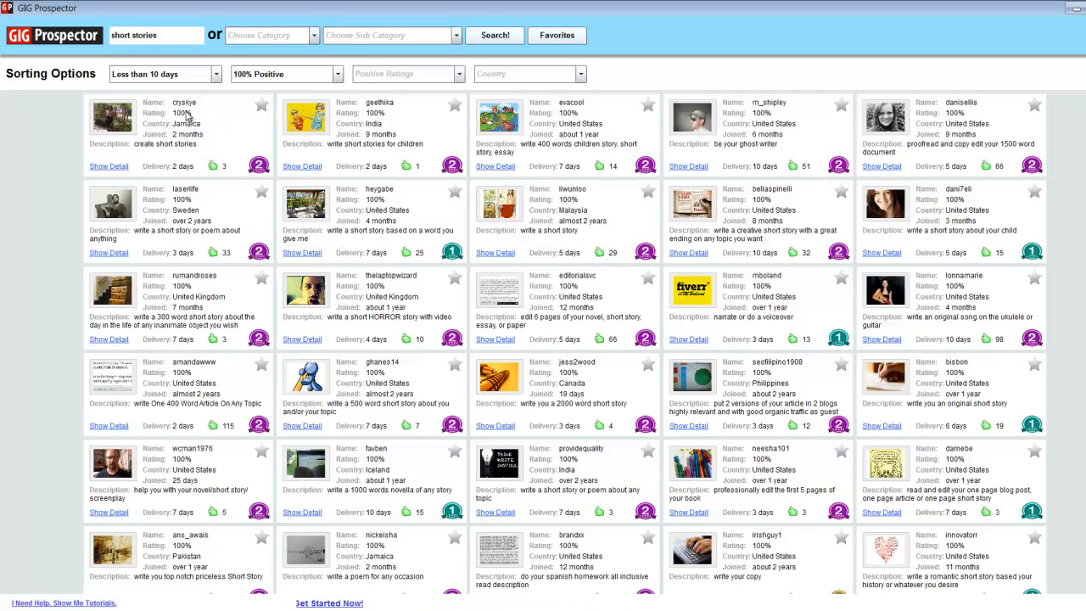
mouse_move(138, 152)
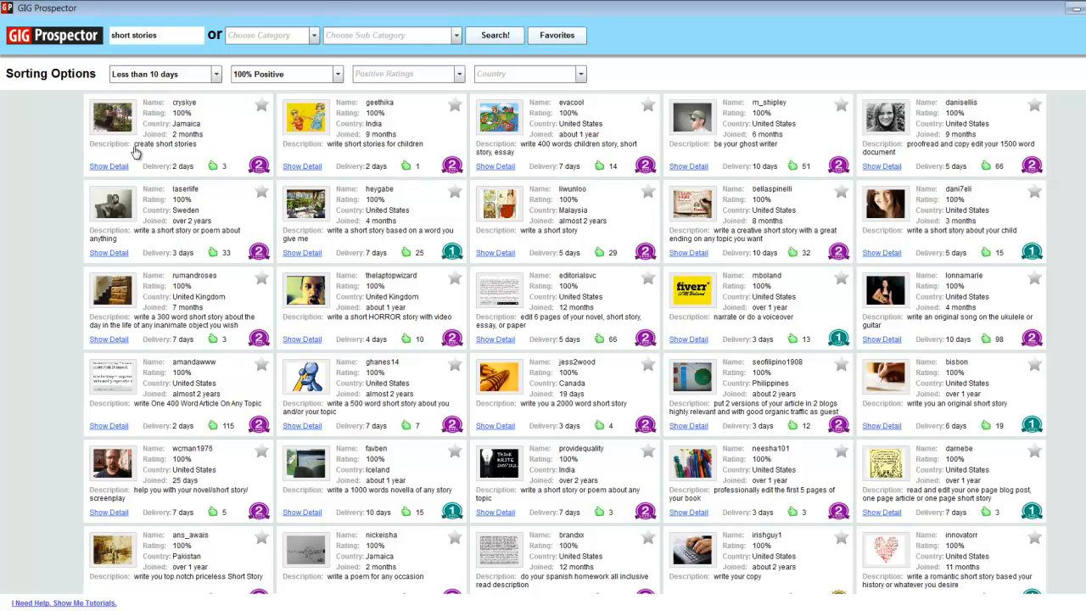
mouse_move(195, 151)
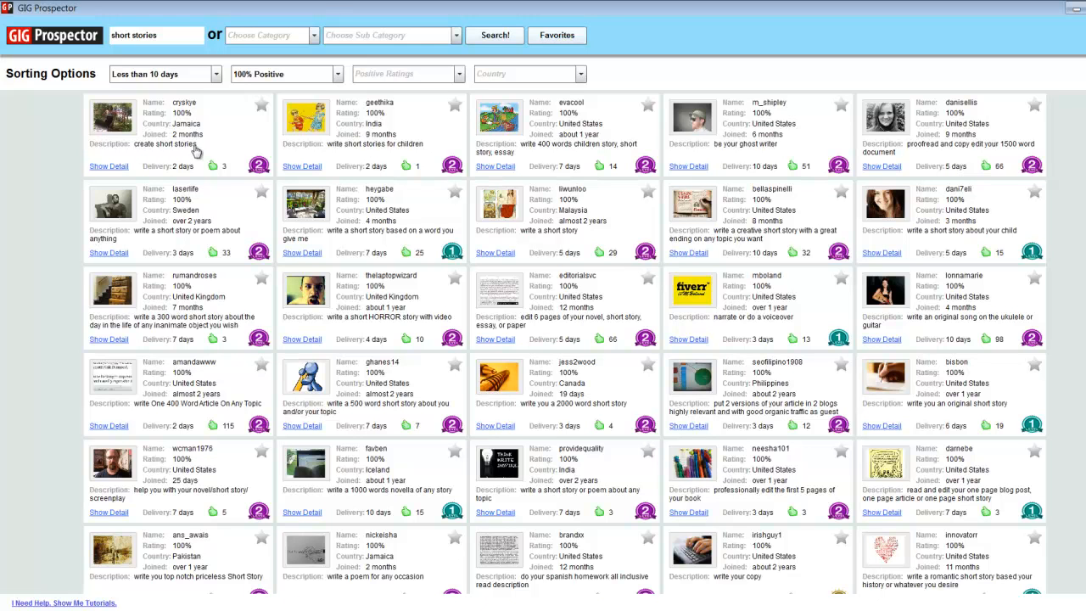
mouse_move(411, 153)
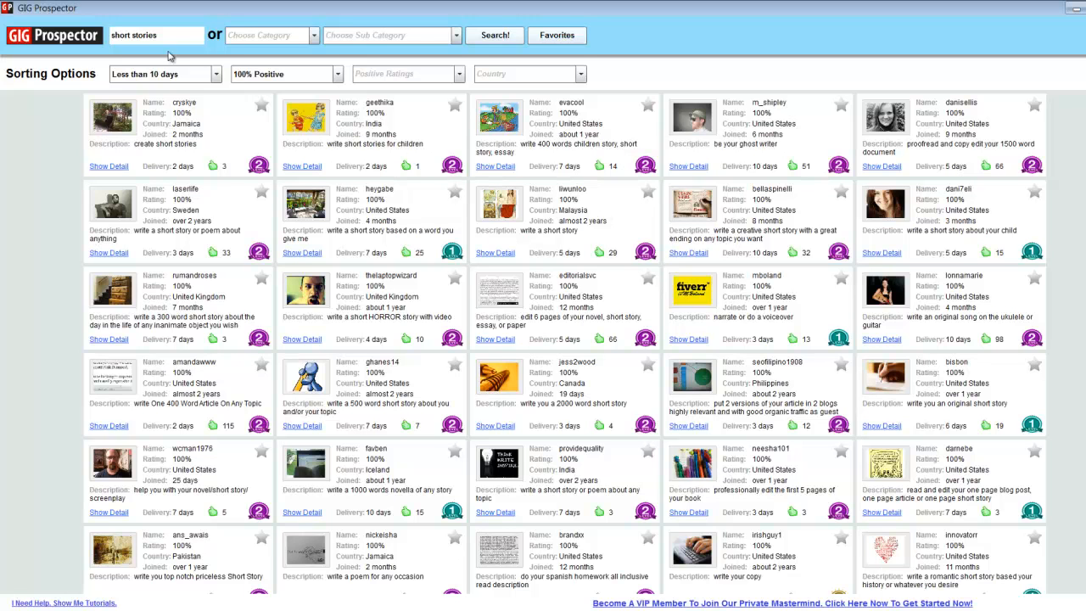
Return to the keyword field to refine the search to "short stories 1000".
click(156, 34)
text( 1000)
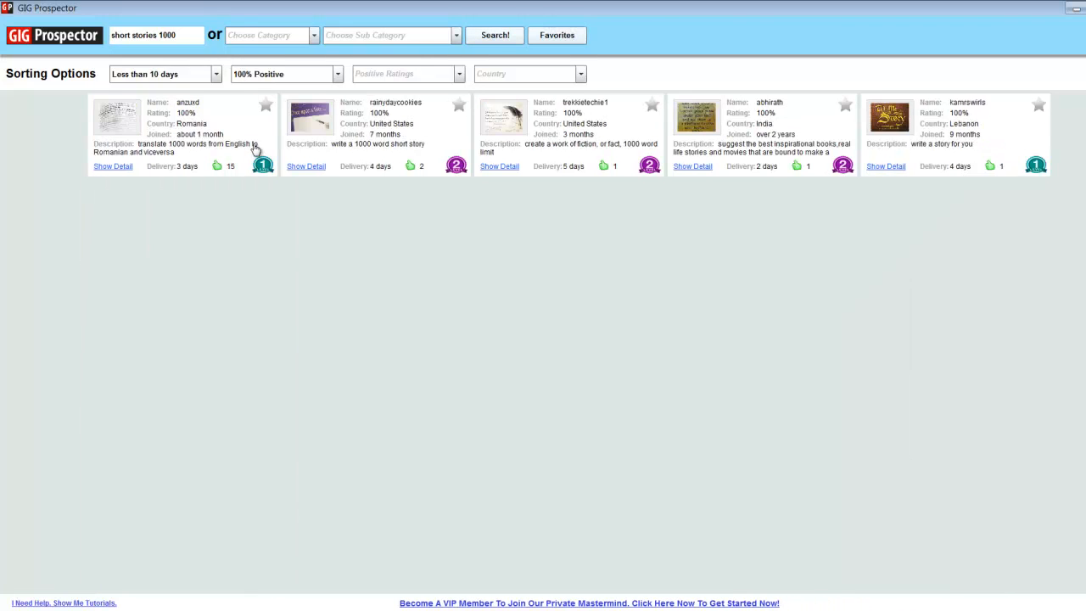
mouse_move(211, 122)
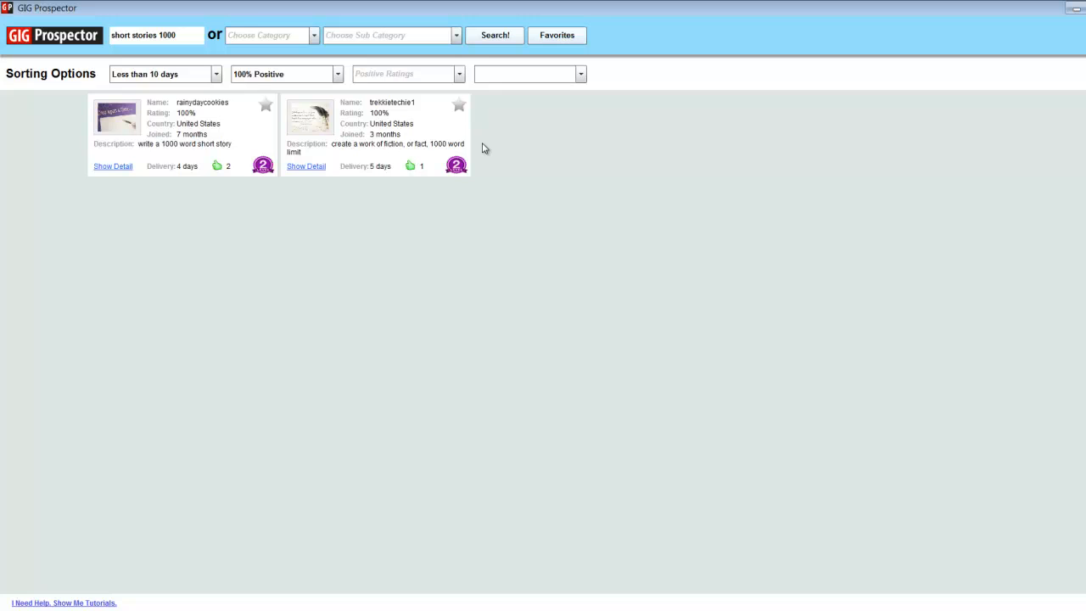
mouse_move(156, 151)
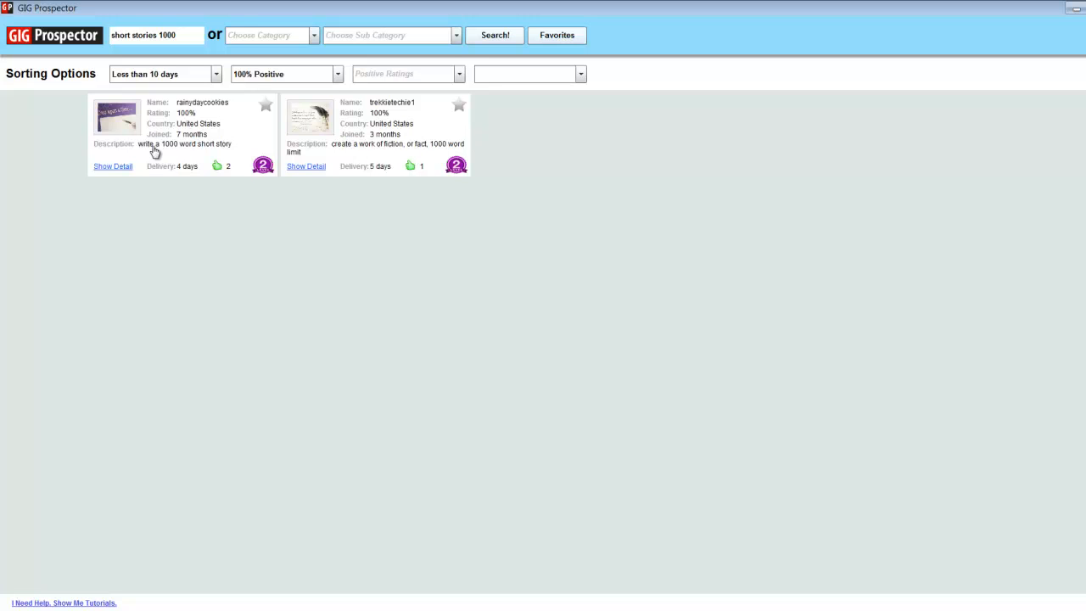
mouse_move(296, 156)
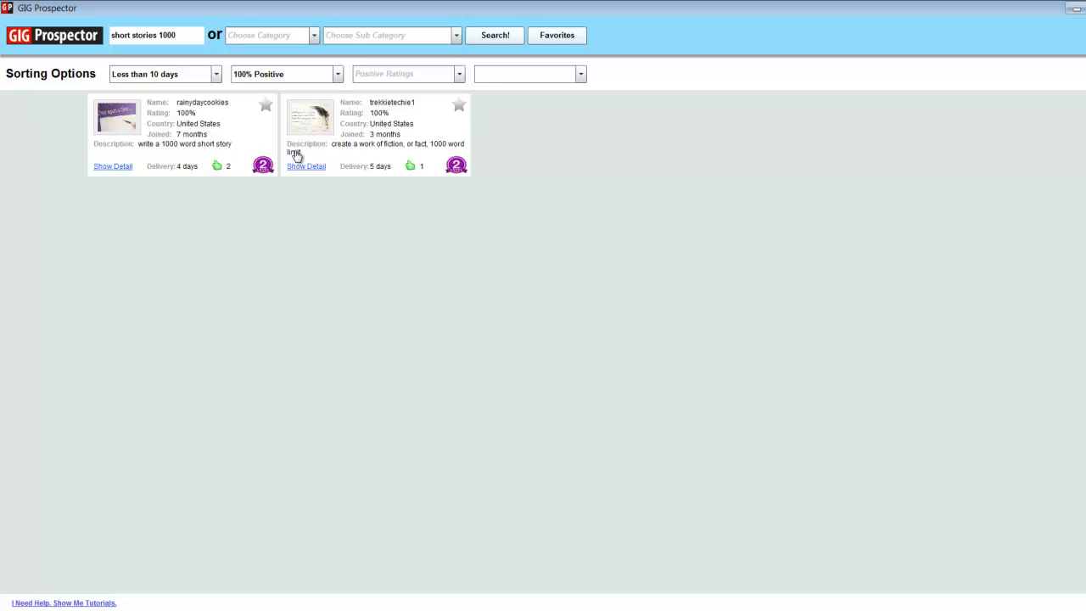
mouse_move(424, 153)
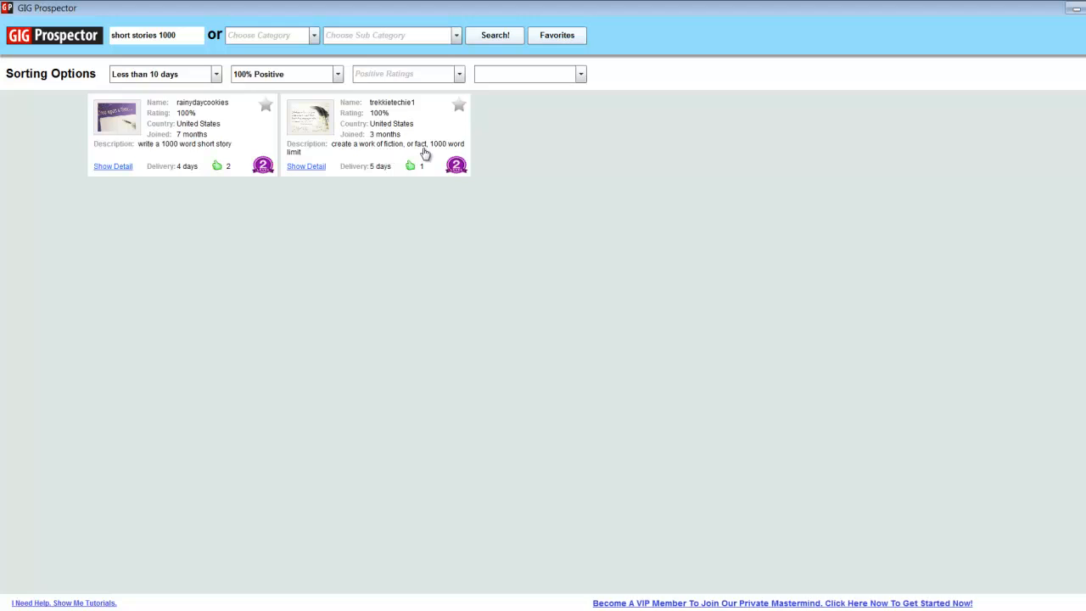
mouse_move(394, 115)
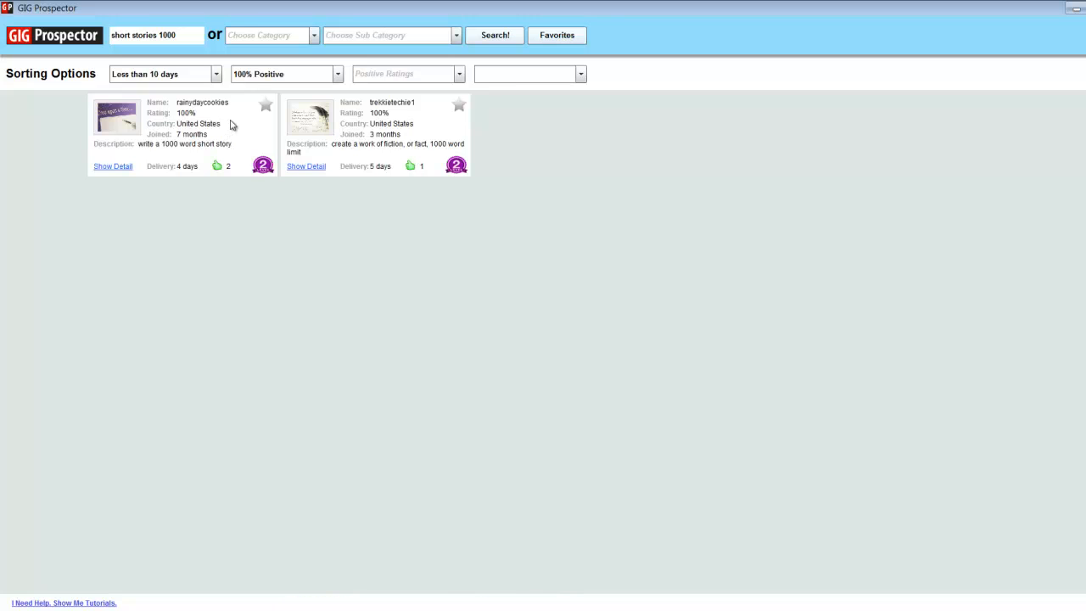
mouse_move(256, 109)
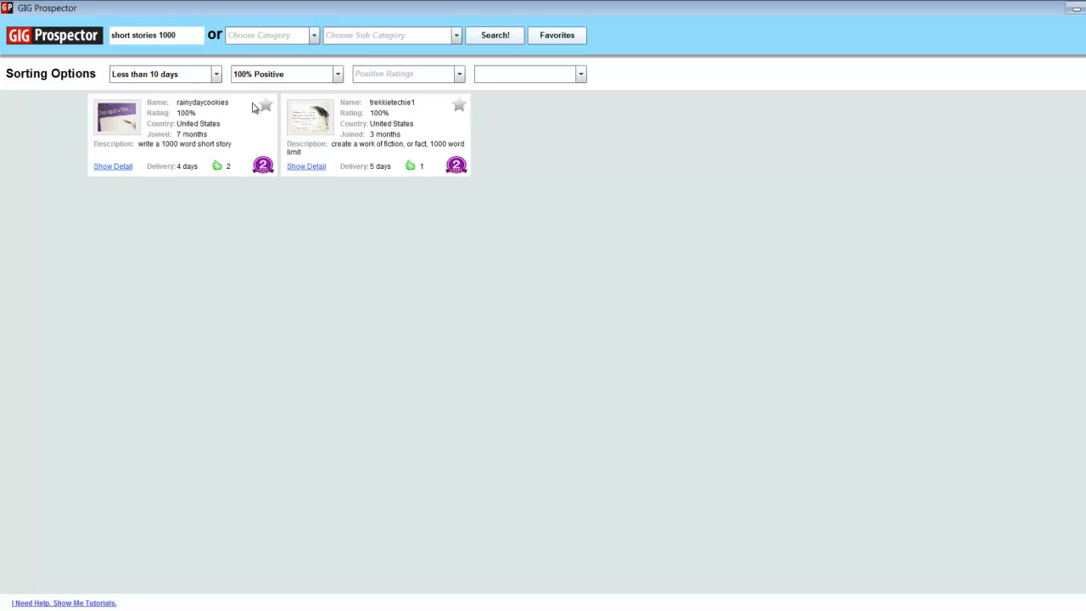
mouse_move(255, 119)
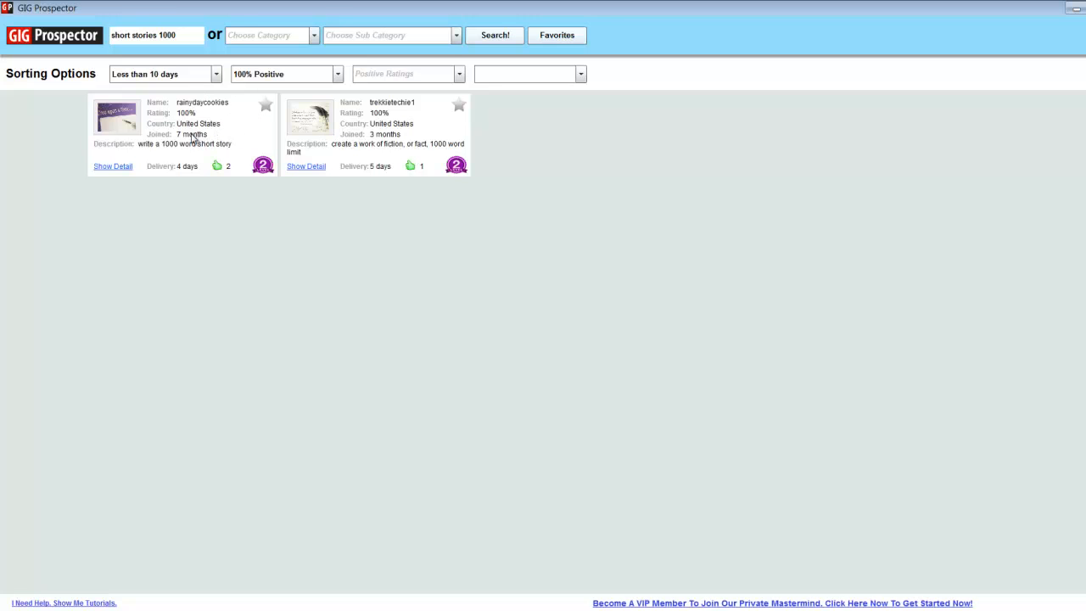
mouse_move(202, 119)
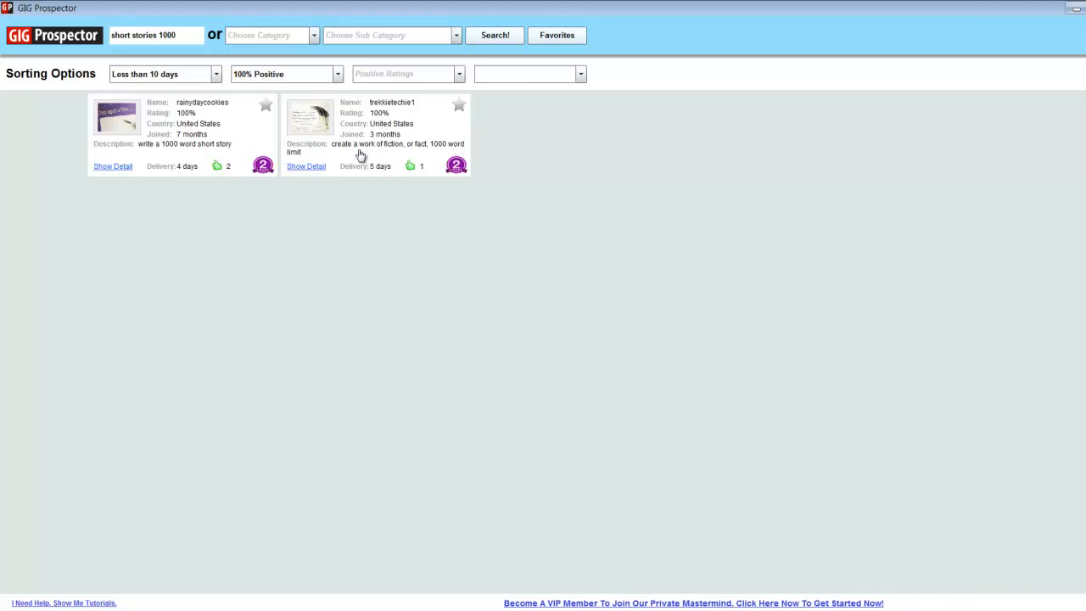
mouse_move(408, 168)
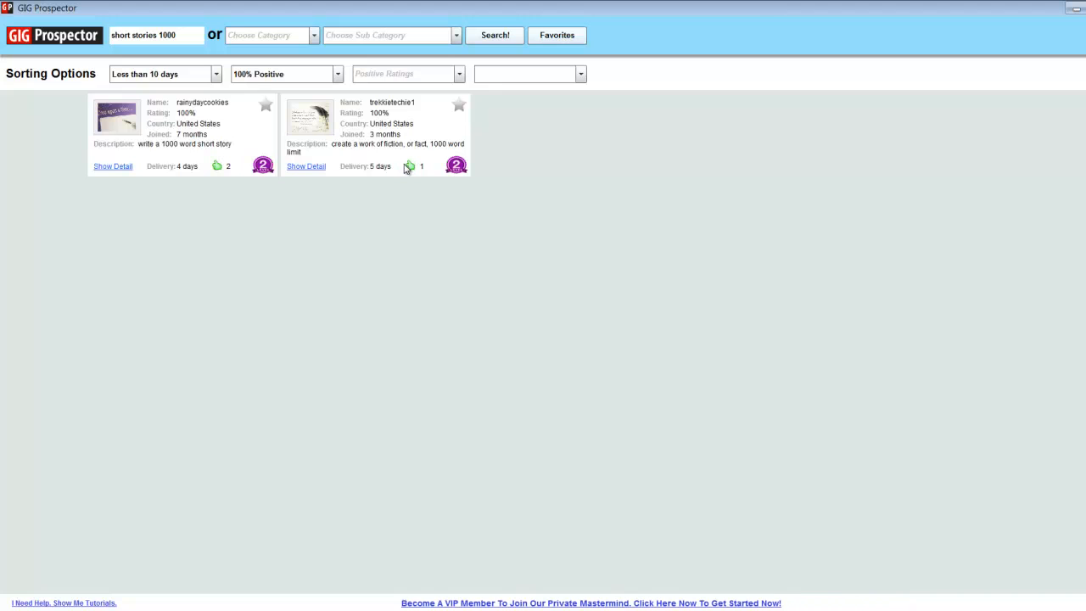
mouse_move(172, 90)
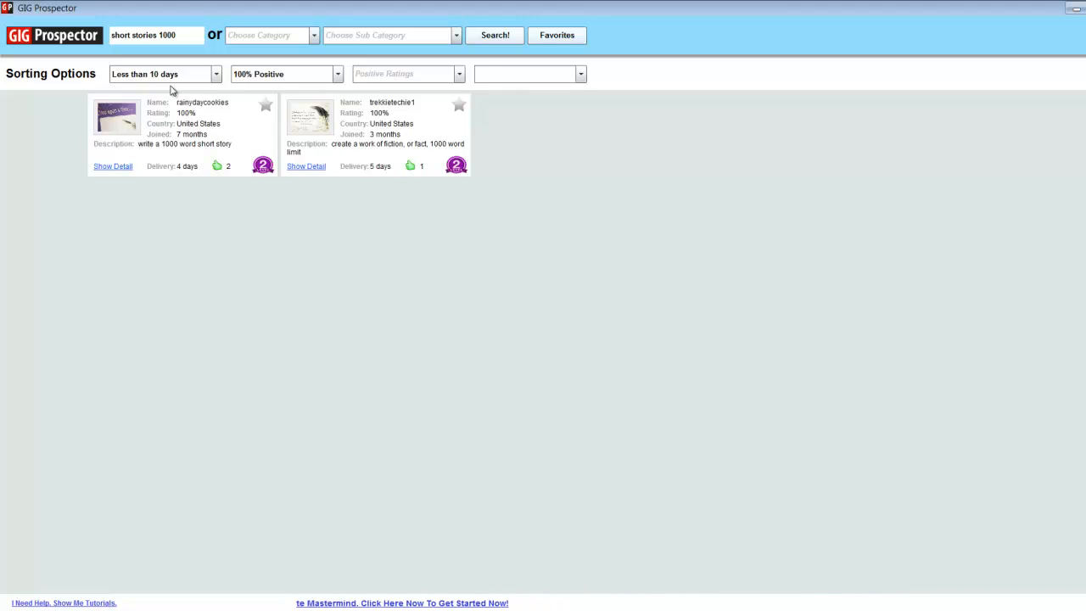
Search "kindle cover" and restrict results to the Writing & Translation category.
click(156, 34)
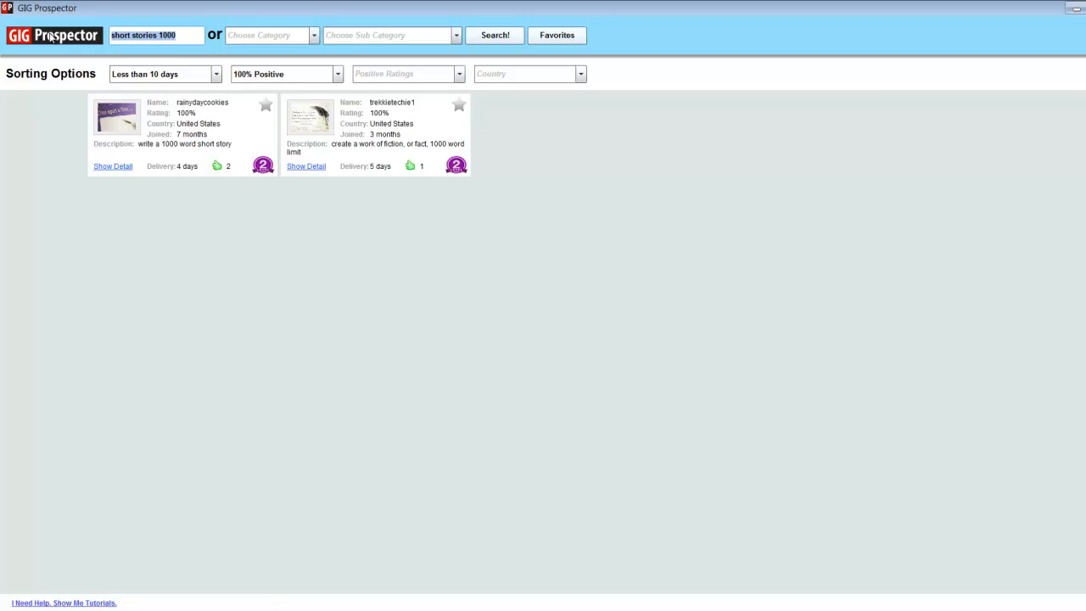
text(kindle)
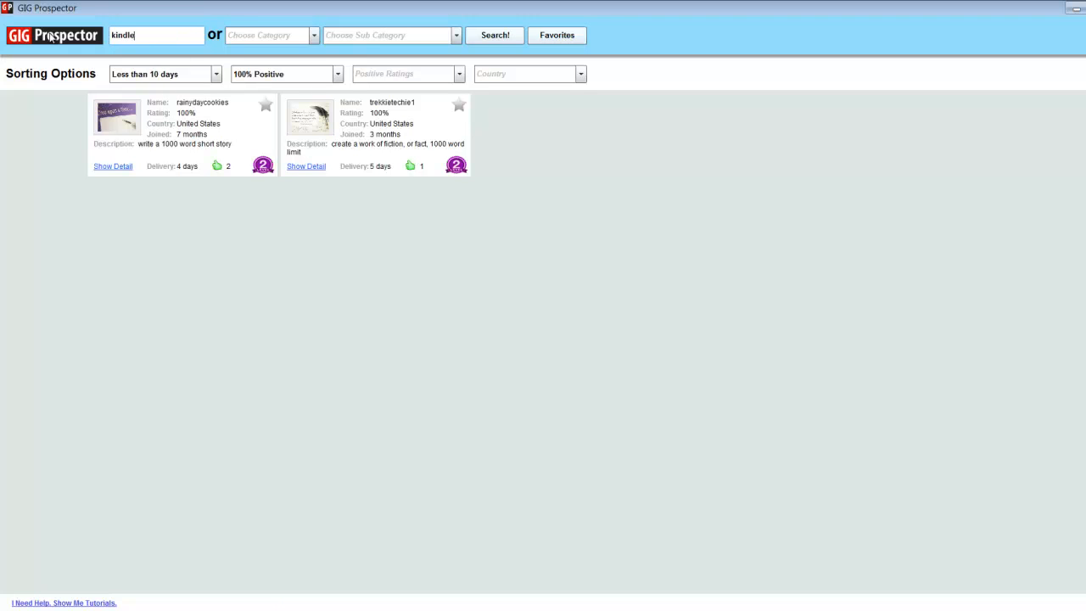
text(cover)
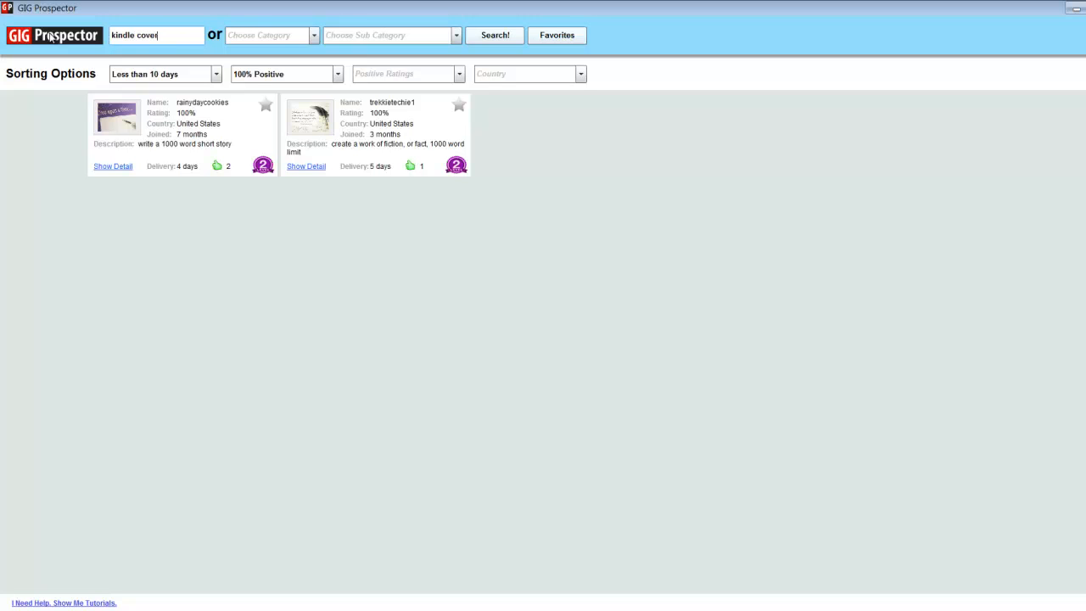
click(494, 34)
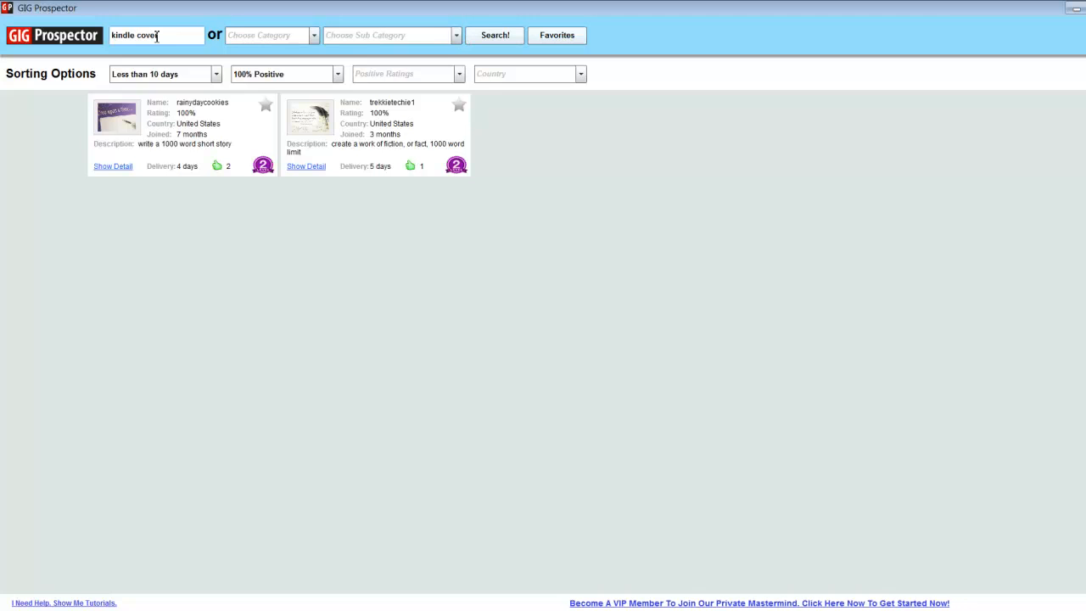
click(493, 34)
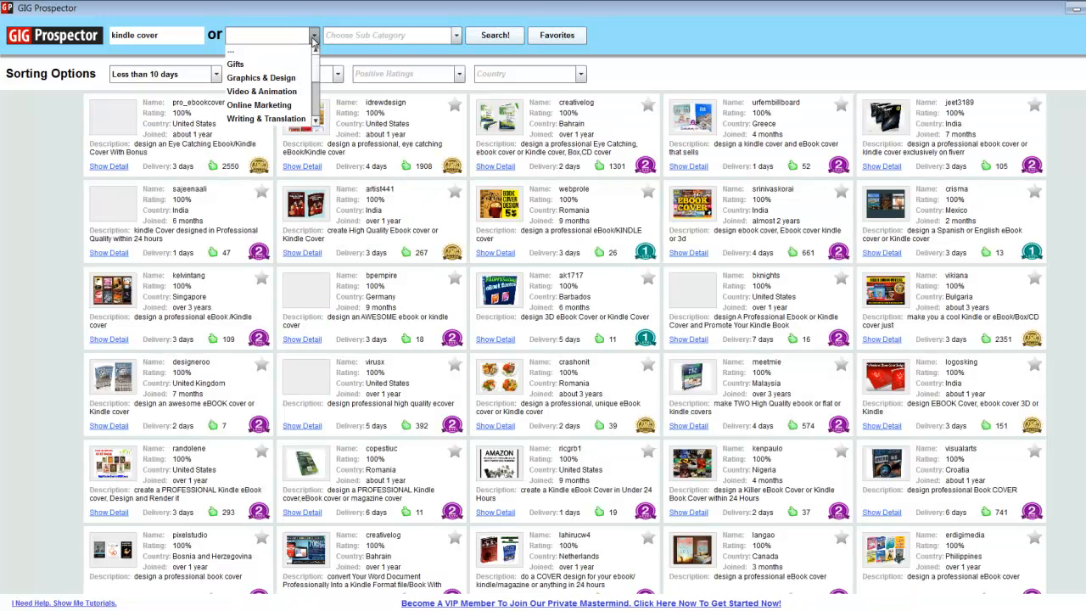
click(264, 119)
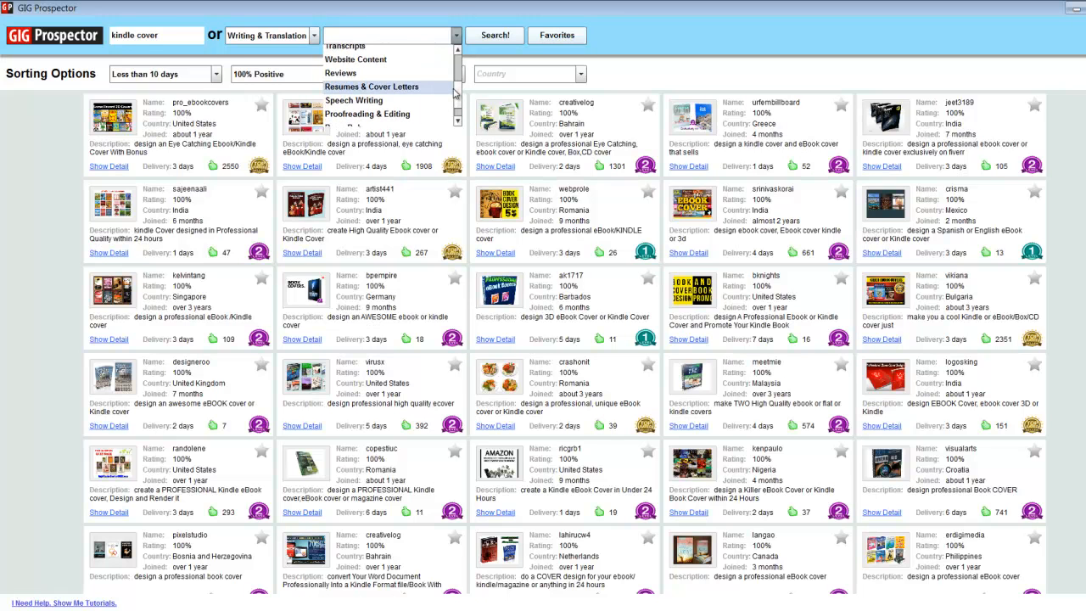
mouse_move(367, 114)
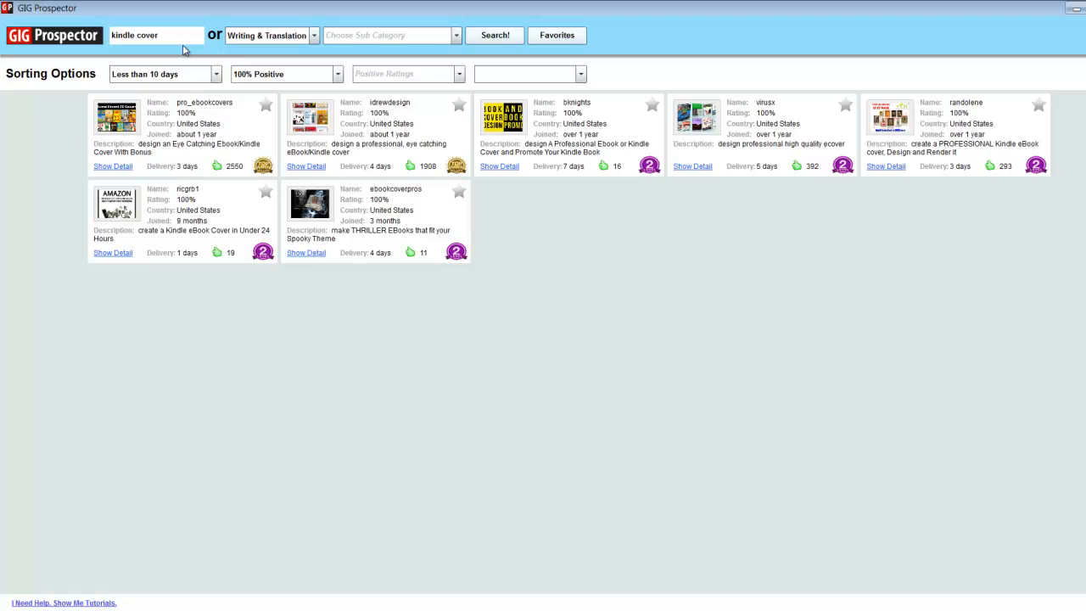
mouse_move(224, 168)
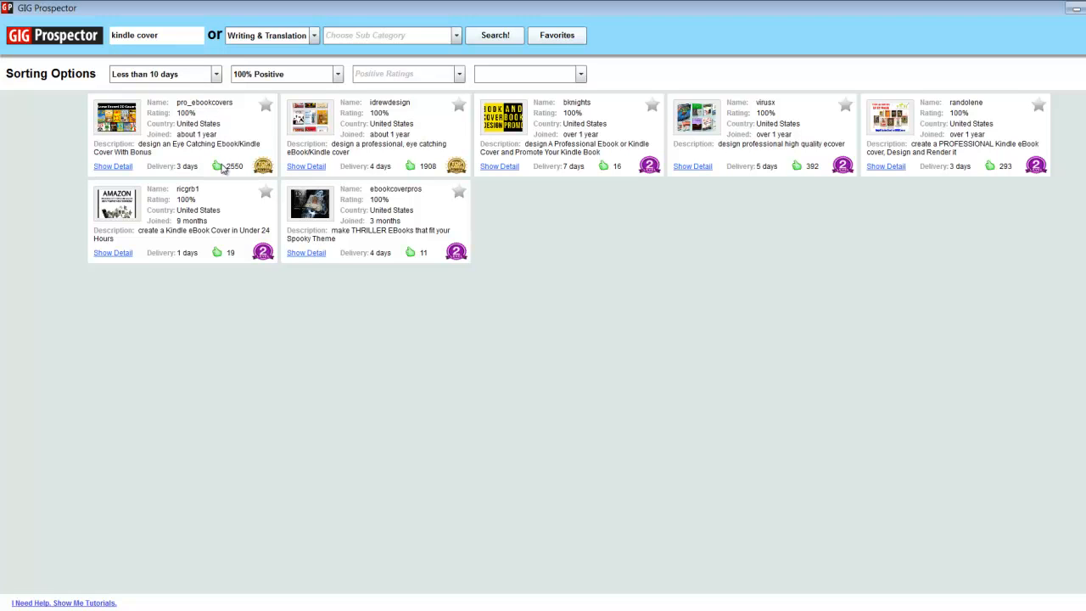
mouse_move(228, 173)
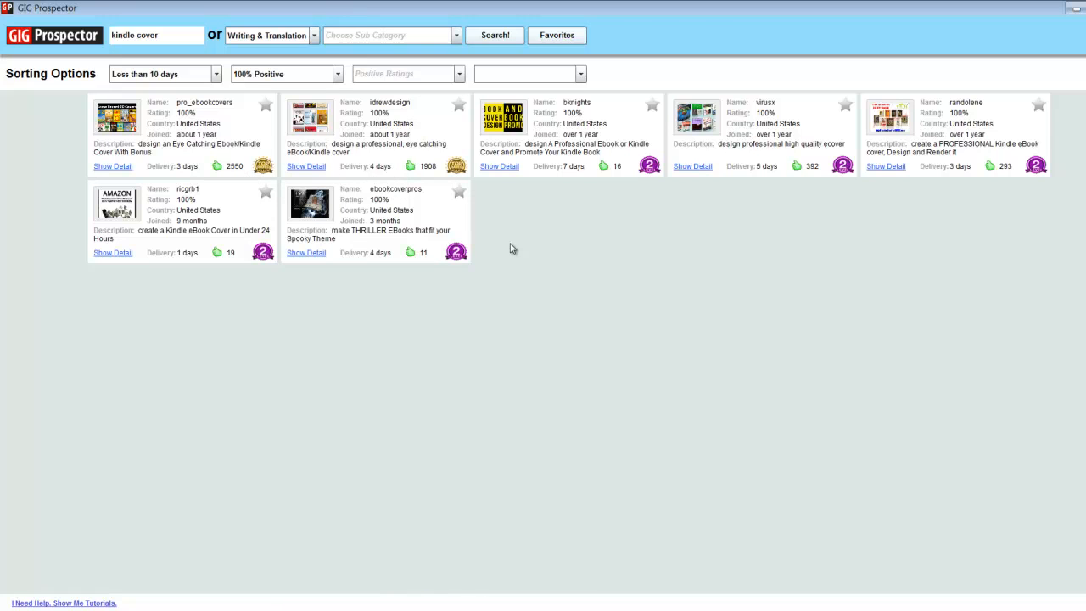
mouse_move(329, 248)
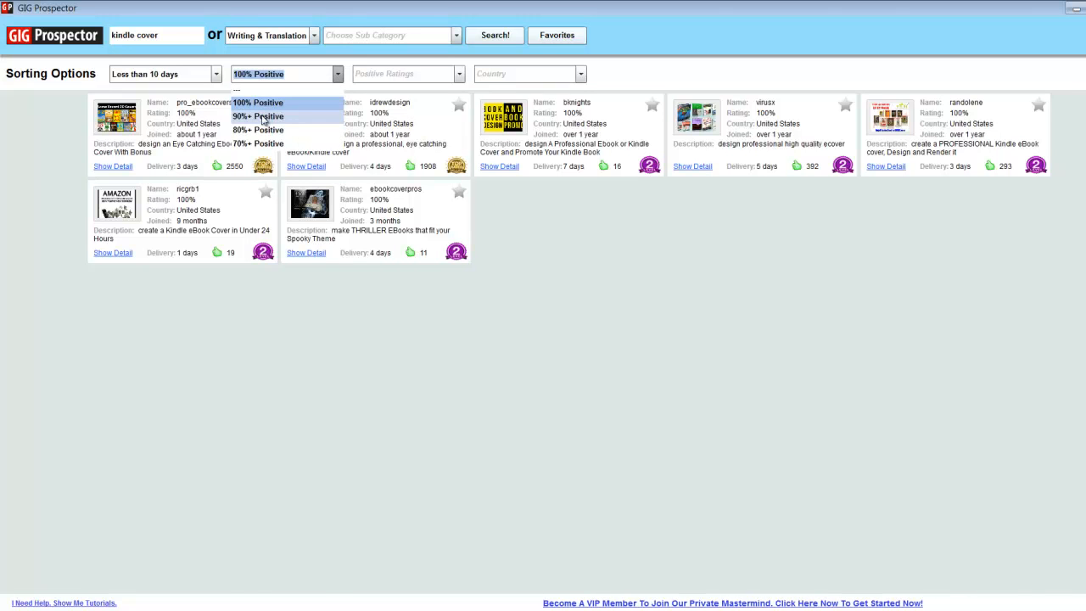
Try the 90%+ Positive rating filter, then restore 100% Positive.
click(258, 116)
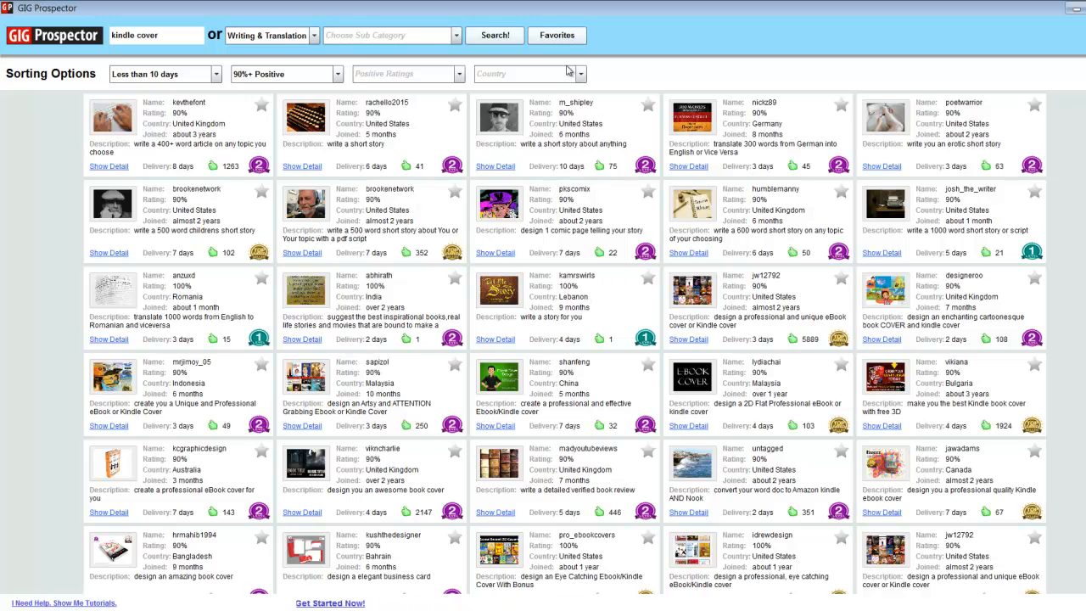
click(580, 73)
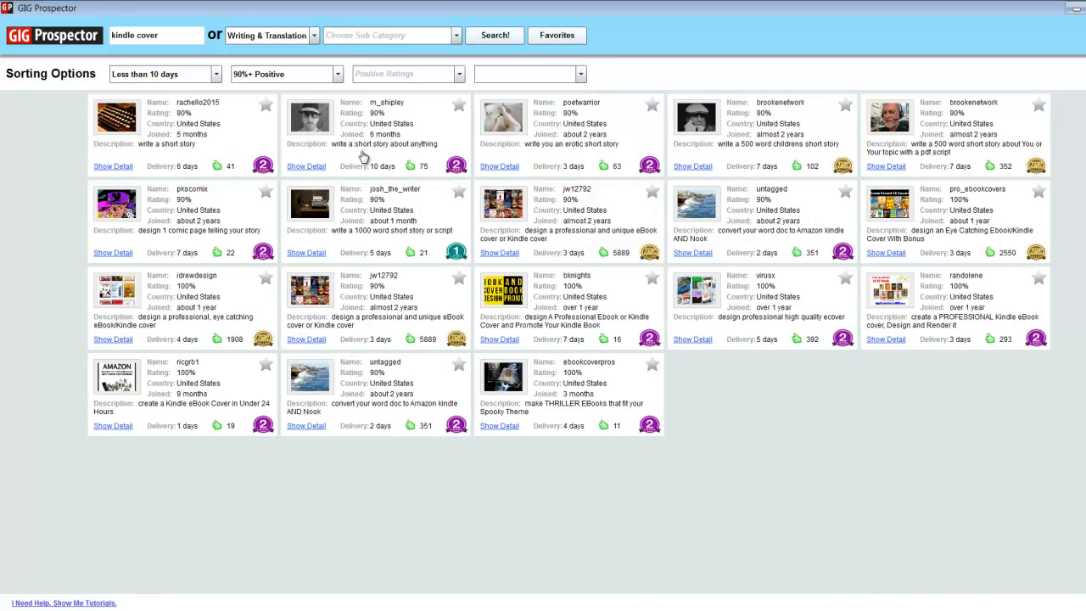
mouse_move(331, 100)
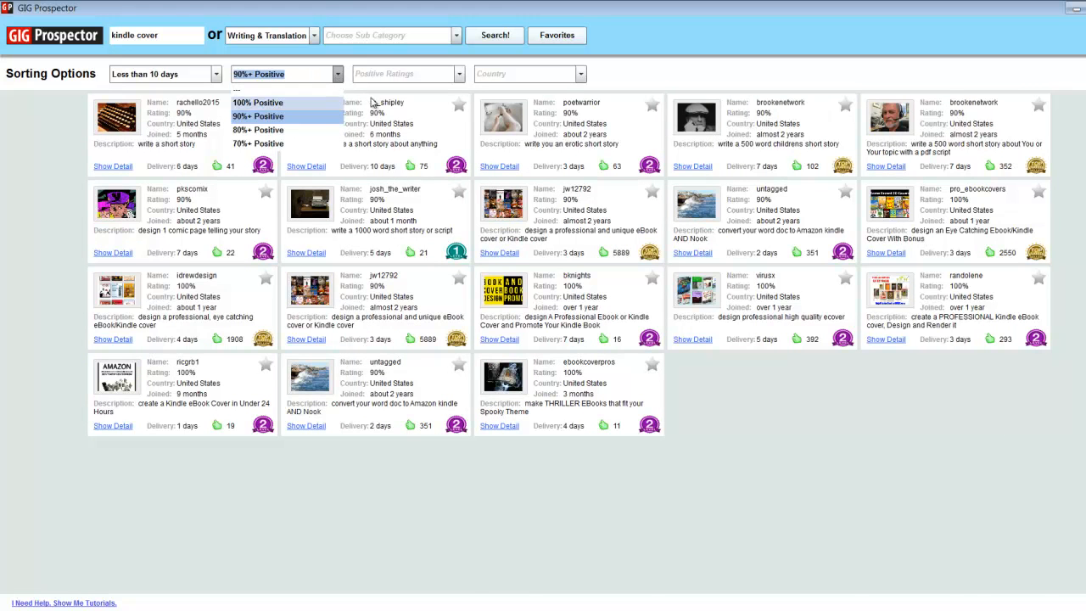
click(258, 102)
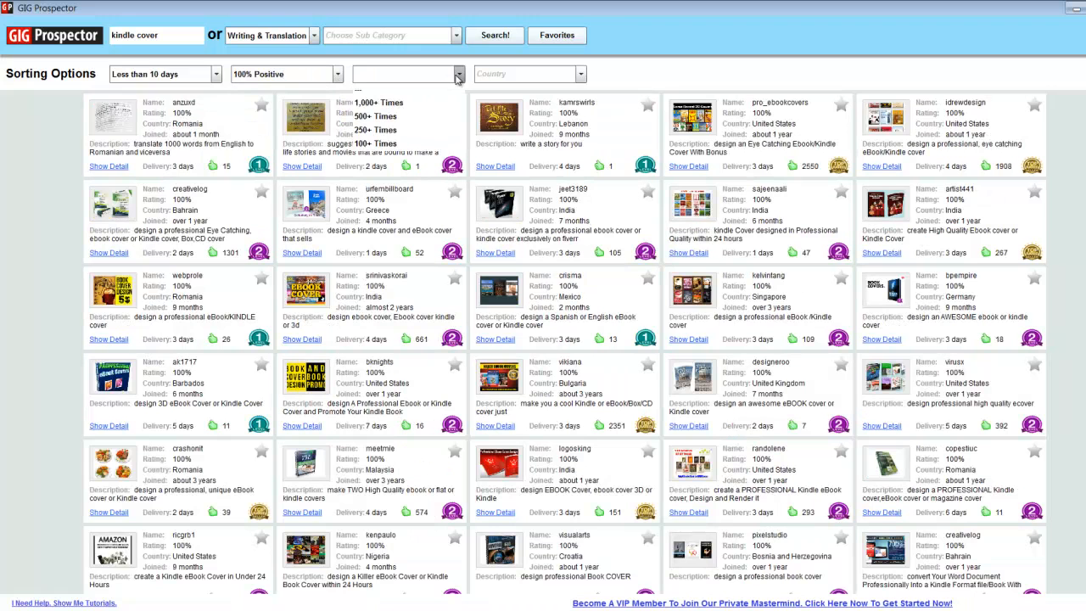
Require sellers rated 1,000+ times, leaving five kindle cover gigs.
click(375, 92)
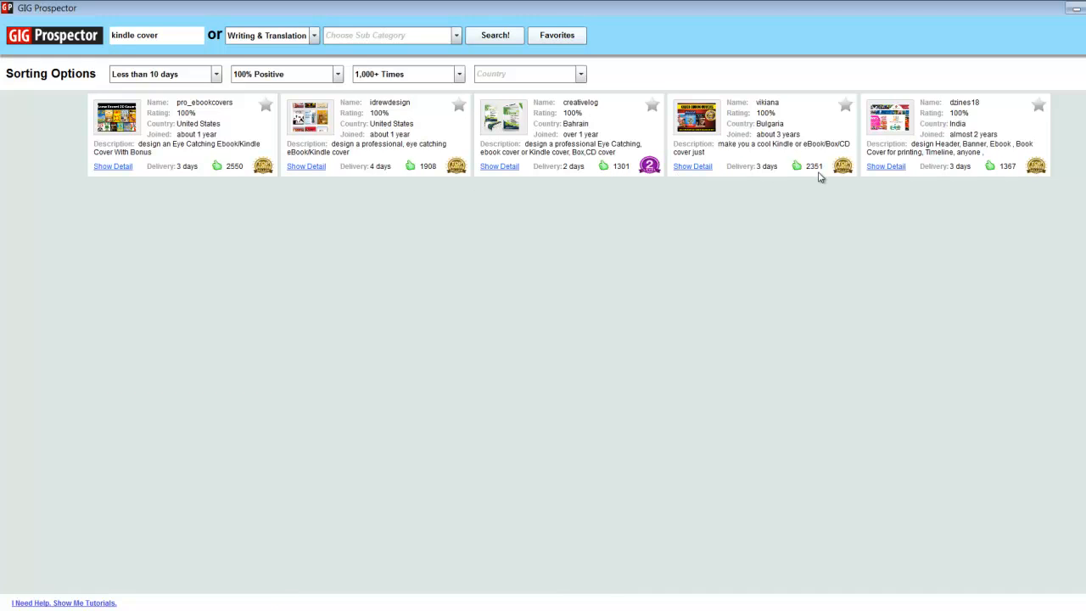
mouse_move(477, 243)
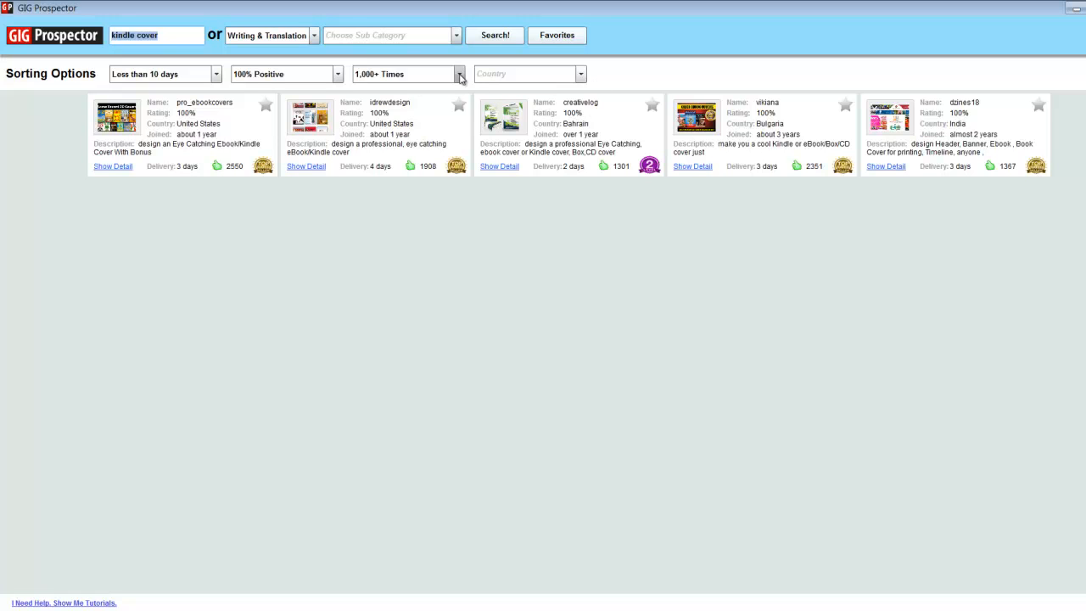
mouse_move(459, 143)
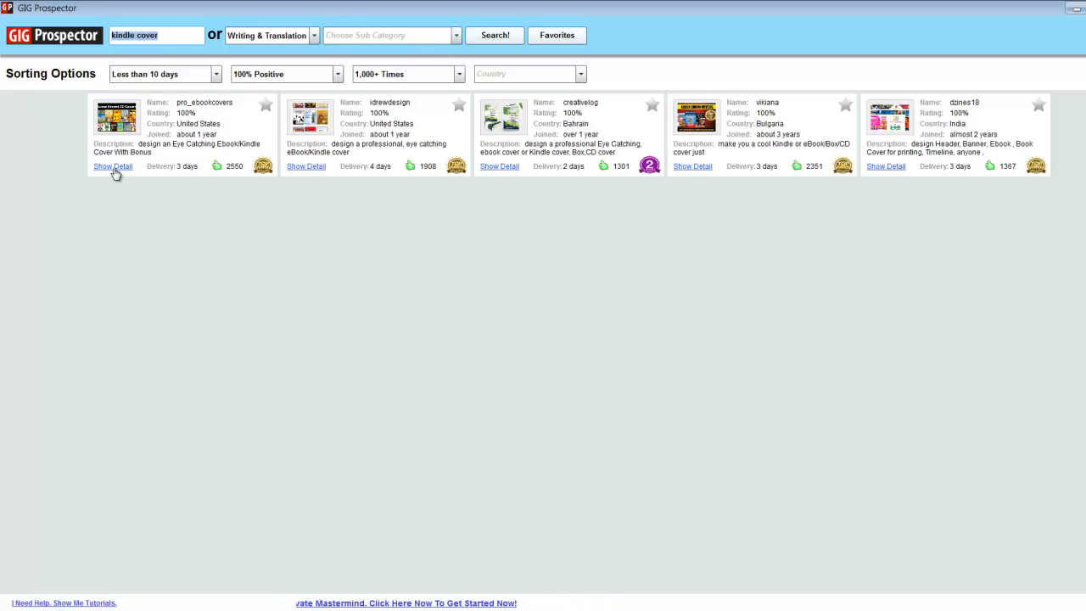
View the first gig's Fiverr page, reading its description and Gig Extras, then return to the results.
click(112, 166)
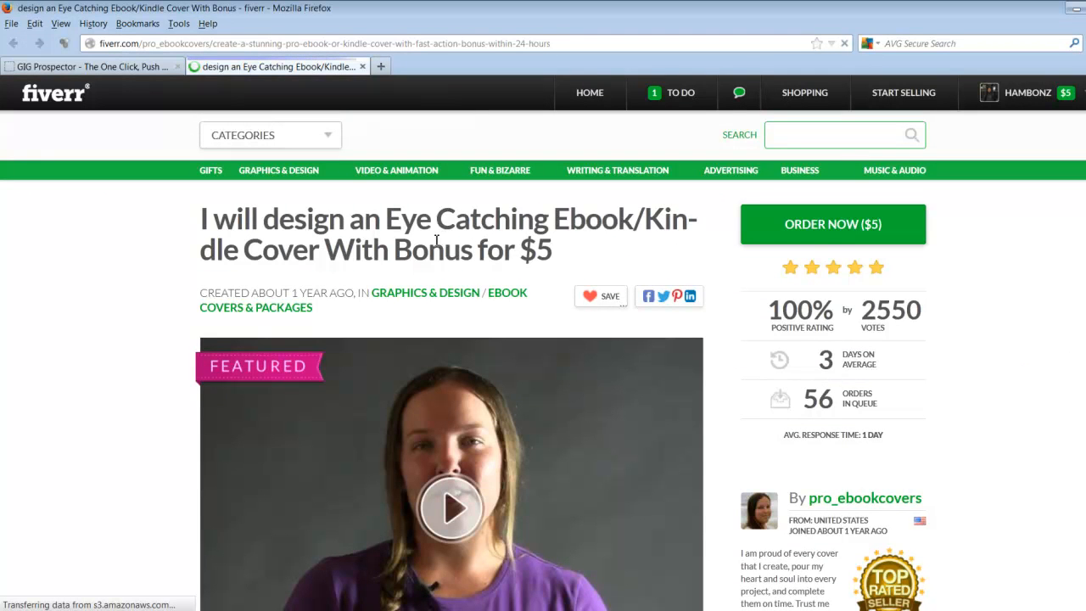
scroll(down, 3)
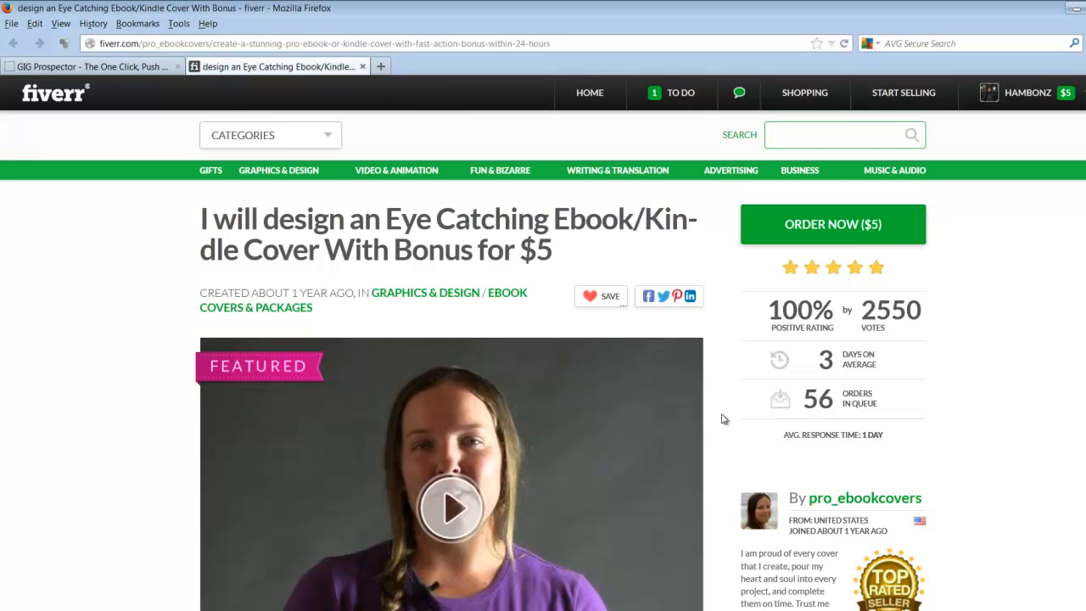
scroll(down, 3)
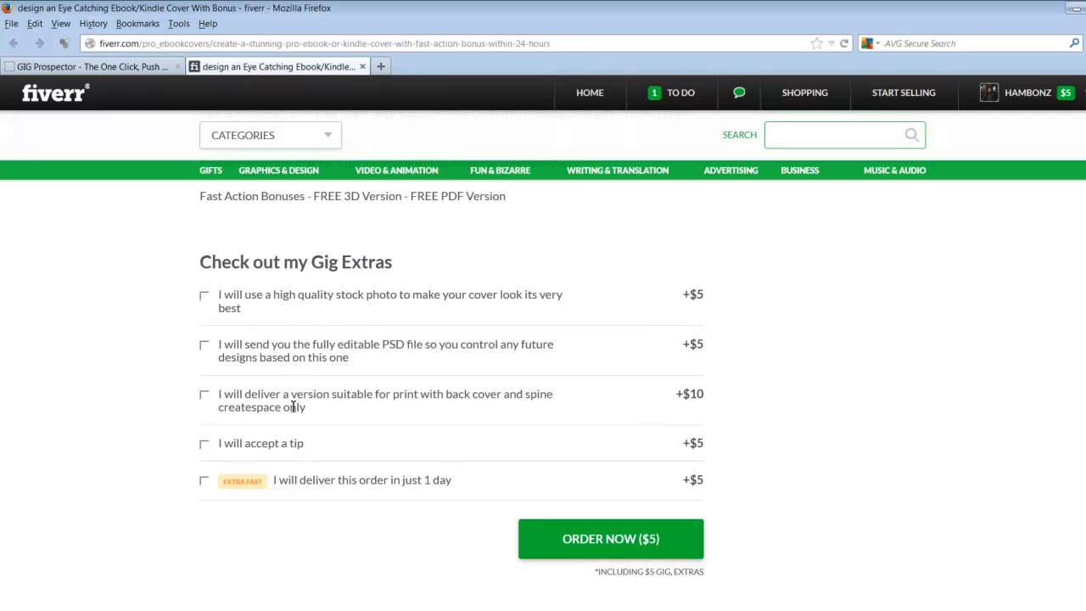
mouse_move(460, 330)
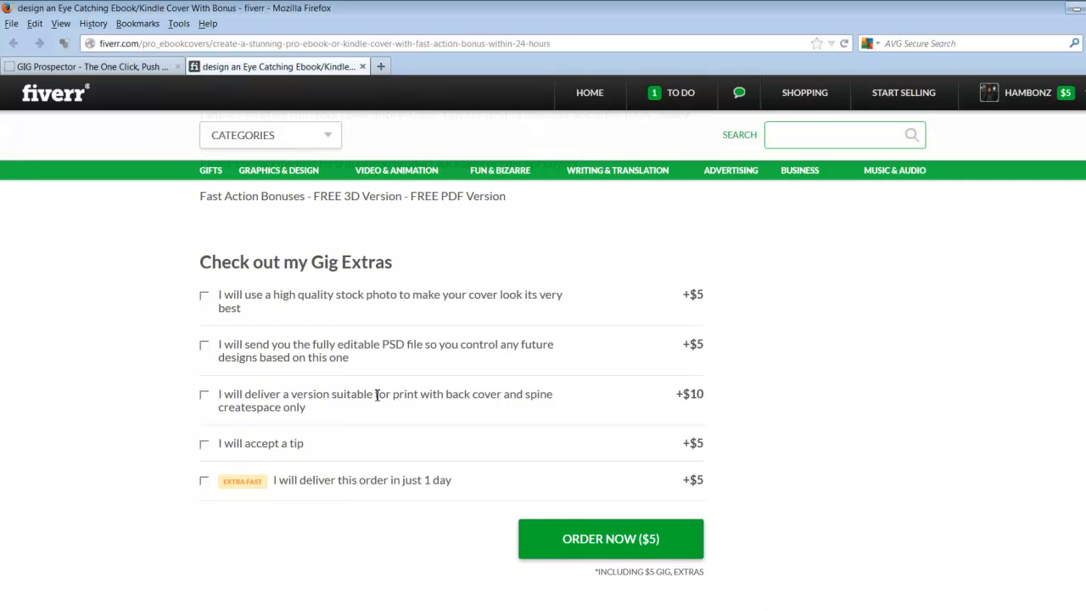
scroll(up, 3)
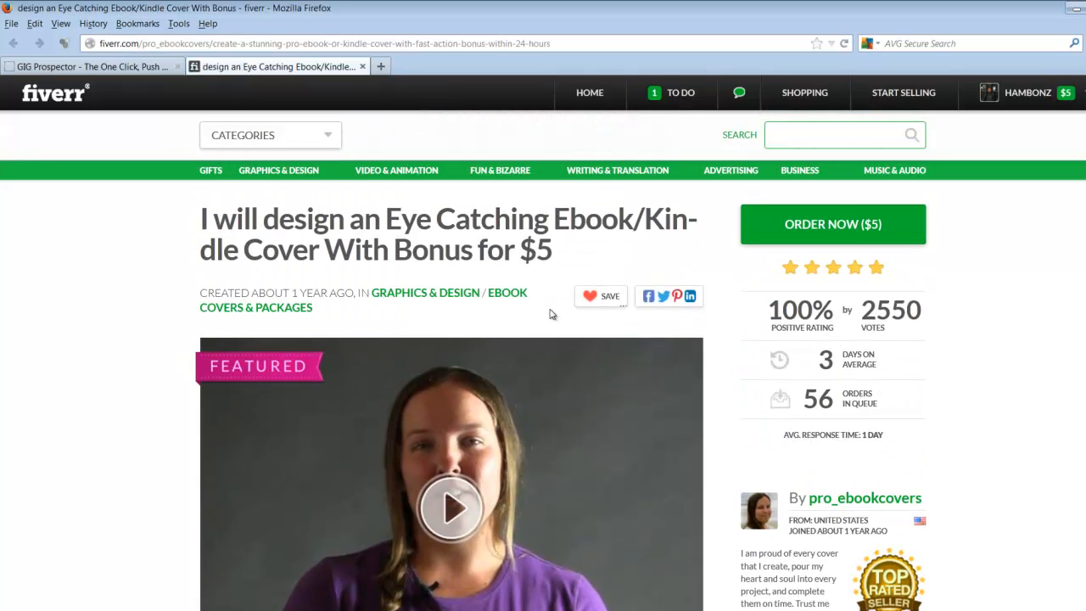
scroll(down, 3)
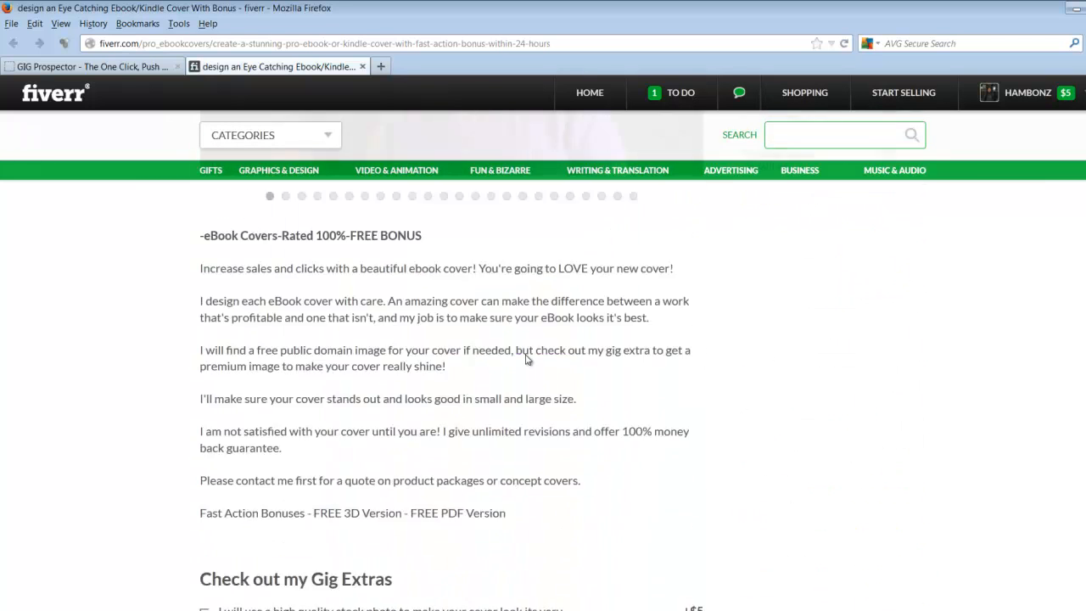
scroll(up, 3)
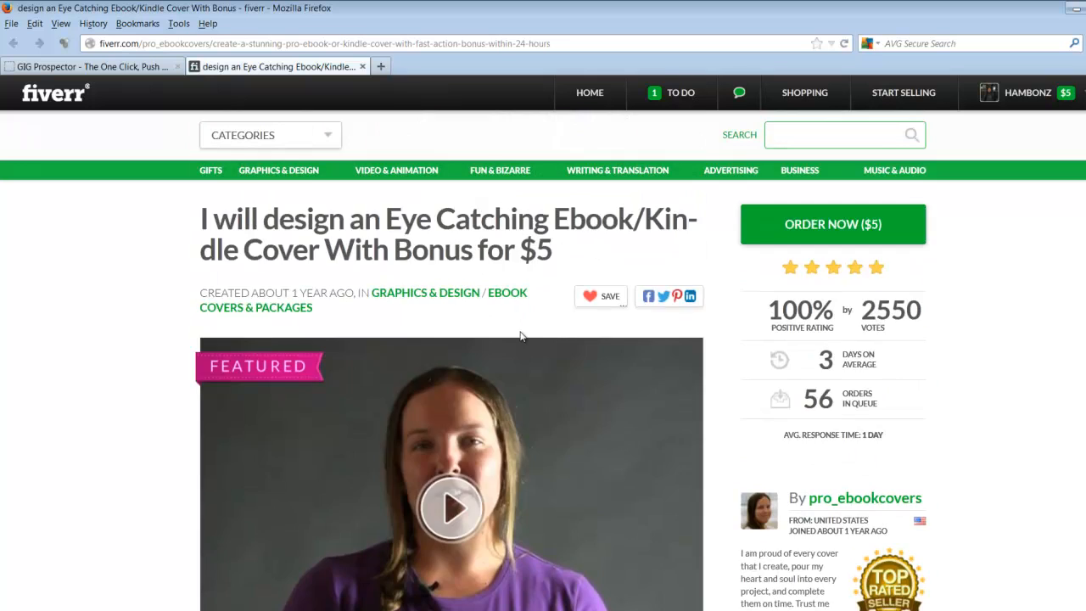
scroll(down, 3)
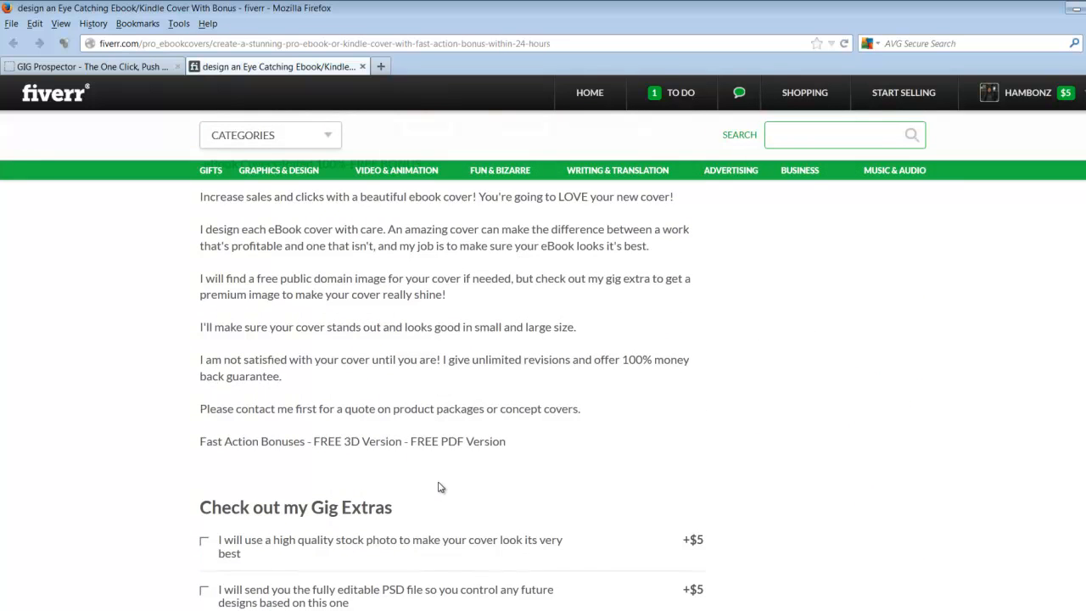
mouse_move(455, 465)
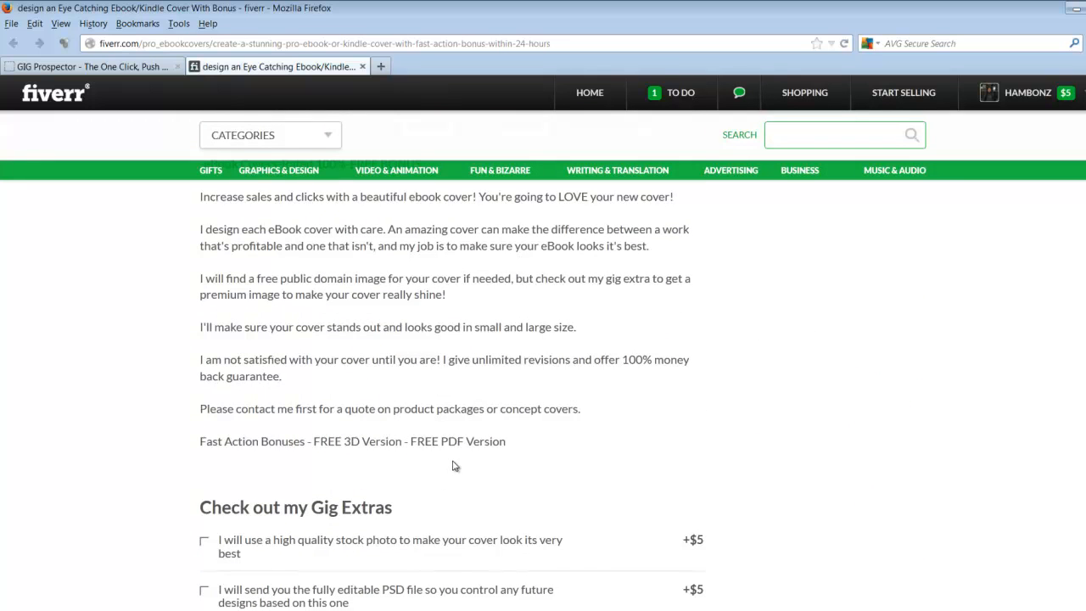
mouse_move(500, 461)
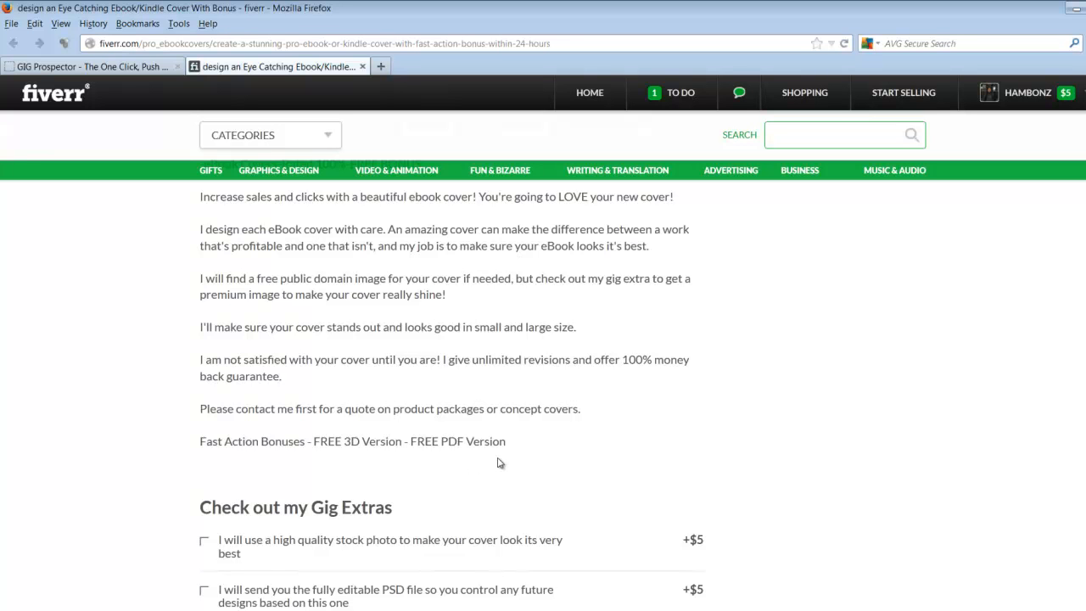
scroll(down, 3)
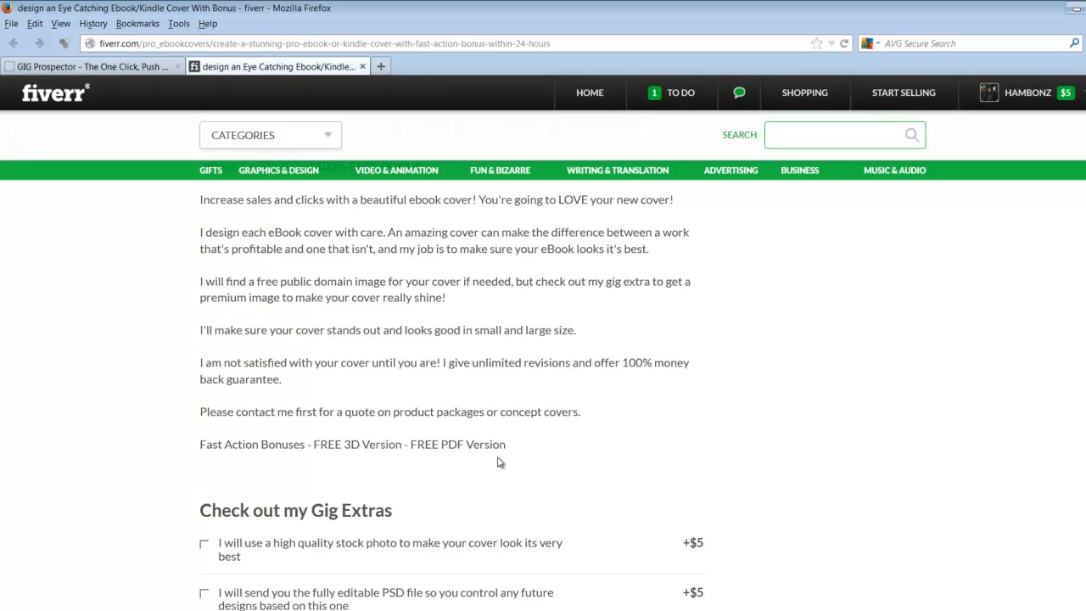
click(1027, 92)
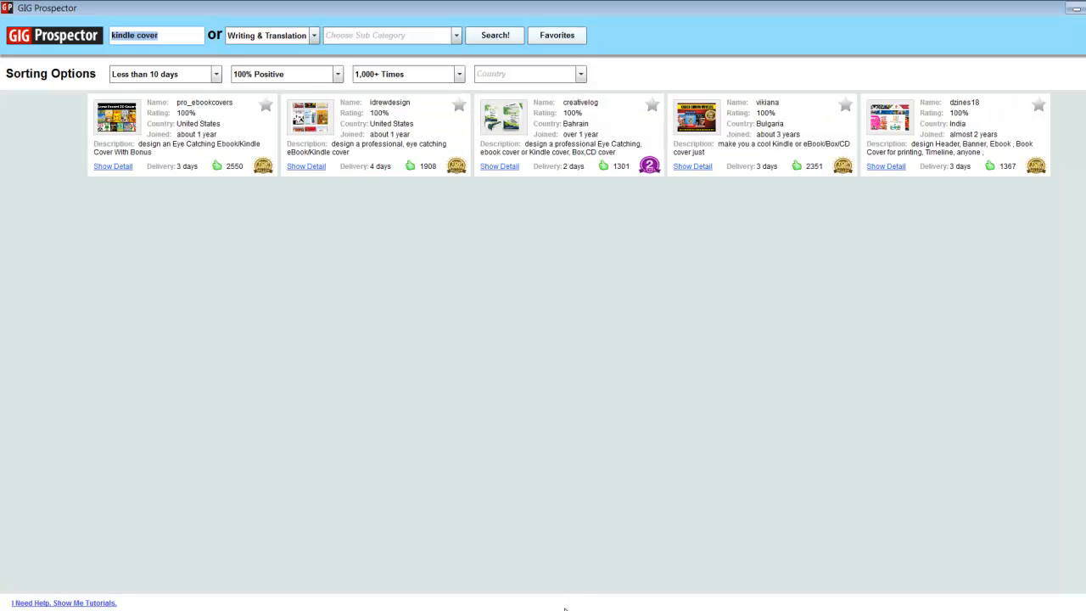
mouse_move(484, 309)
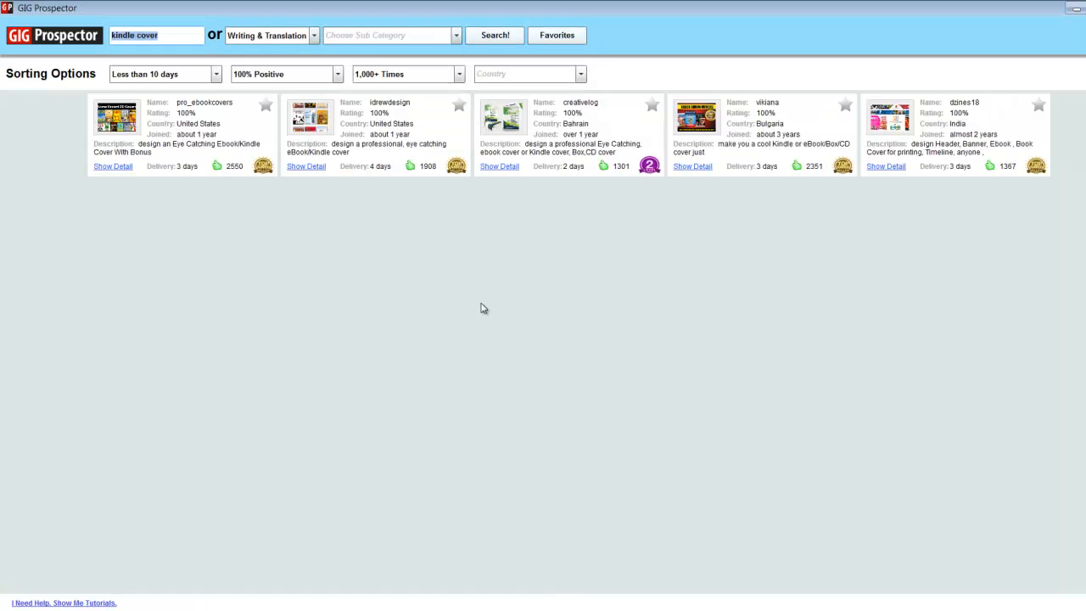
mouse_move(509, 262)
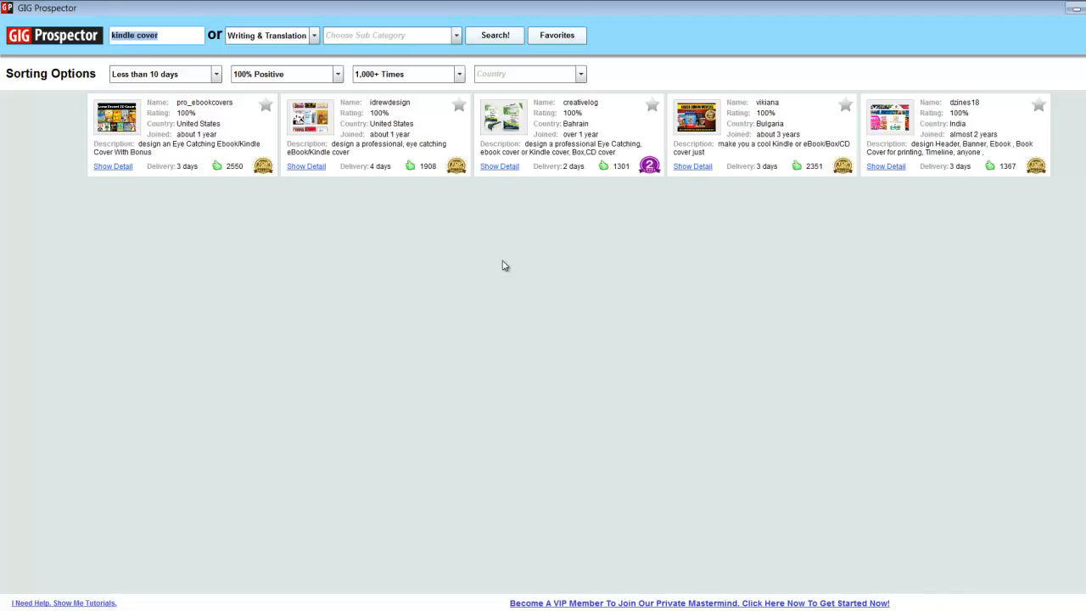
mouse_move(510, 309)
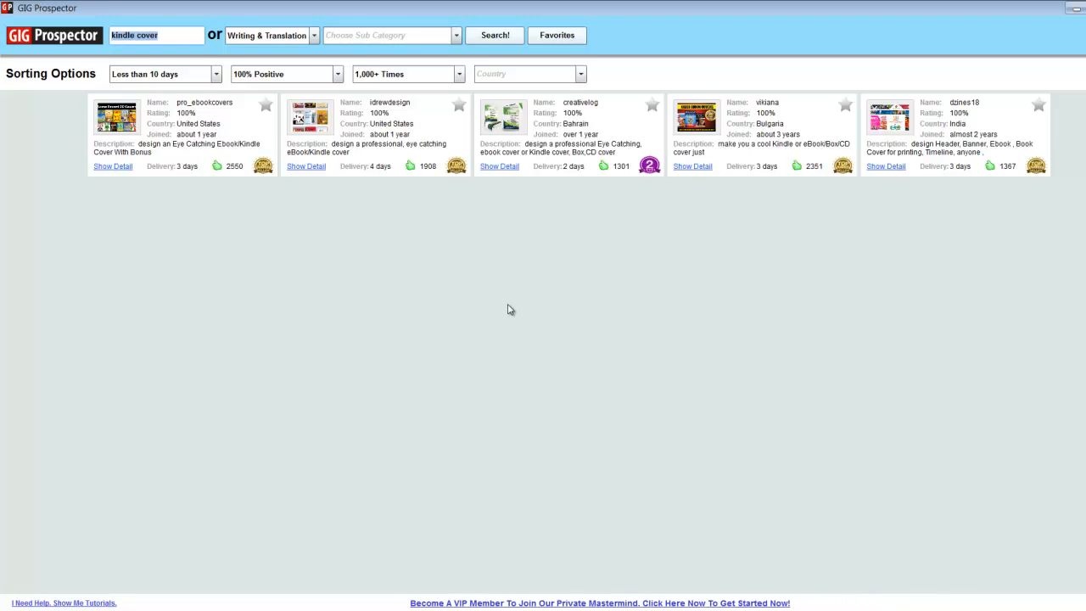
click(156, 34)
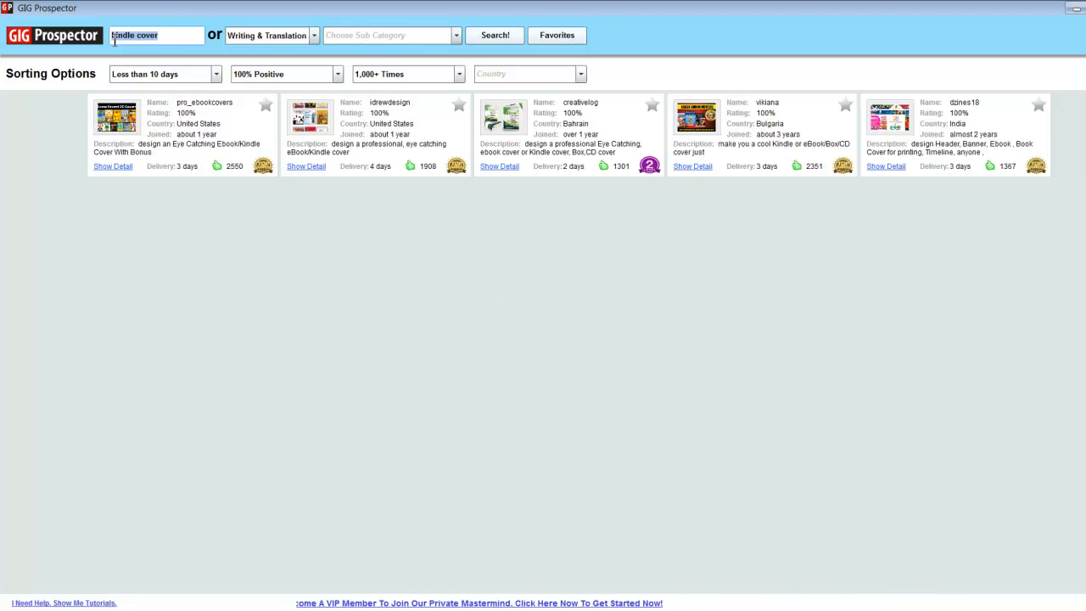